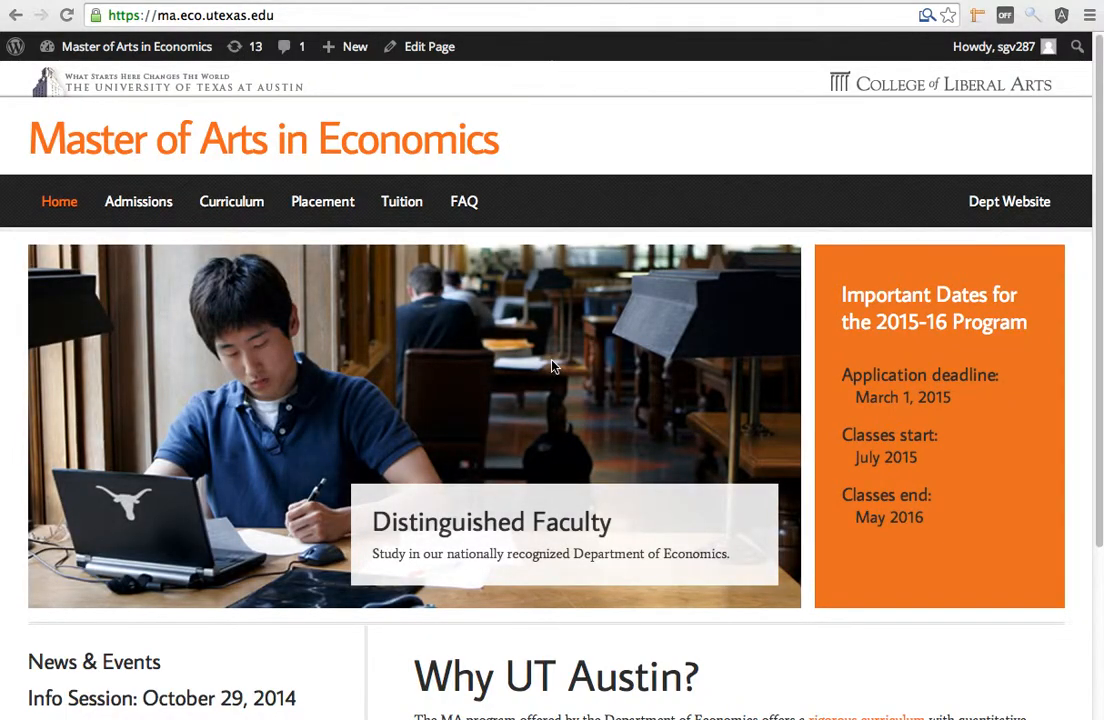
mouse_move(416, 370)
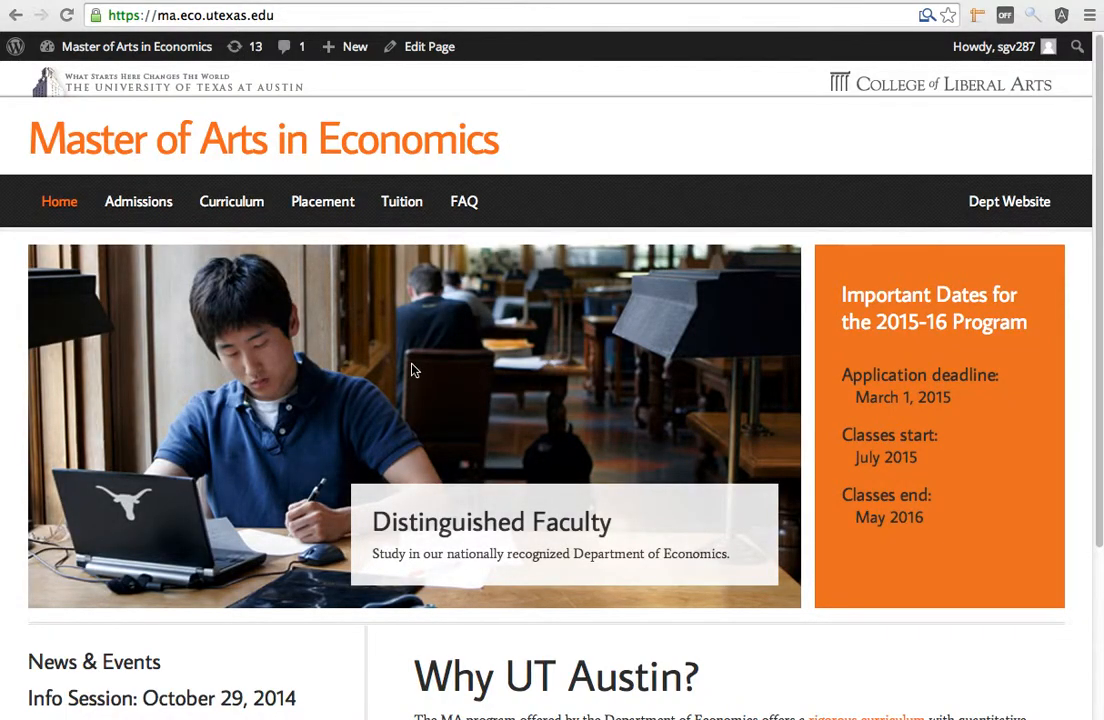
mouse_move(464, 330)
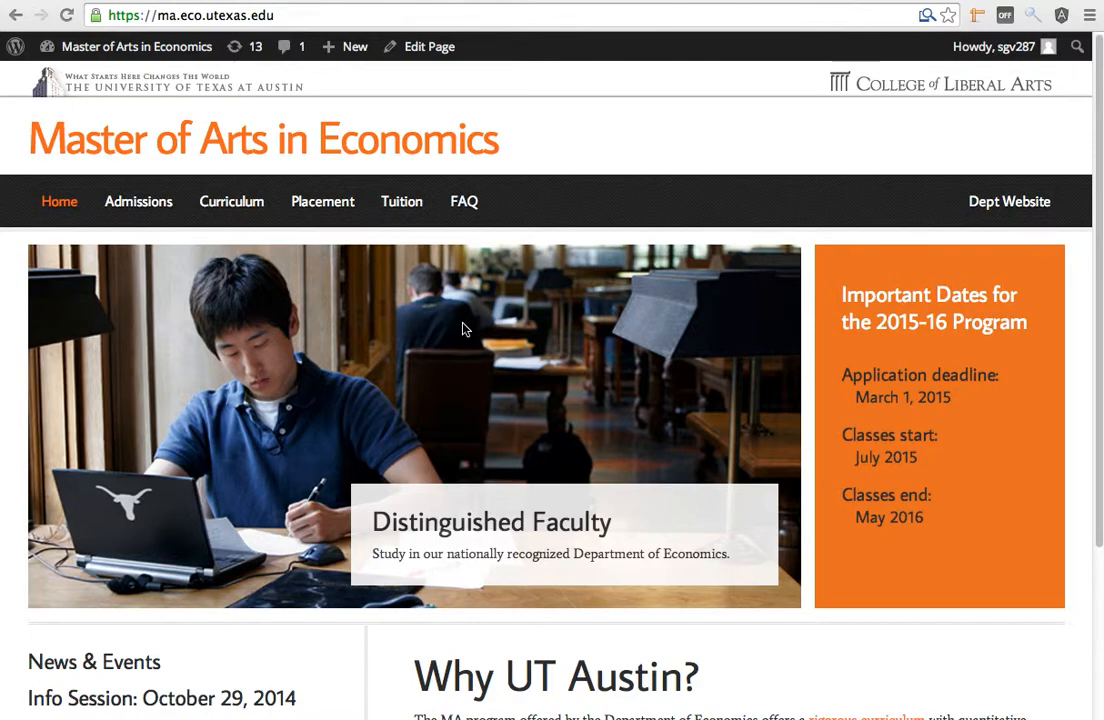
mouse_move(570, 172)
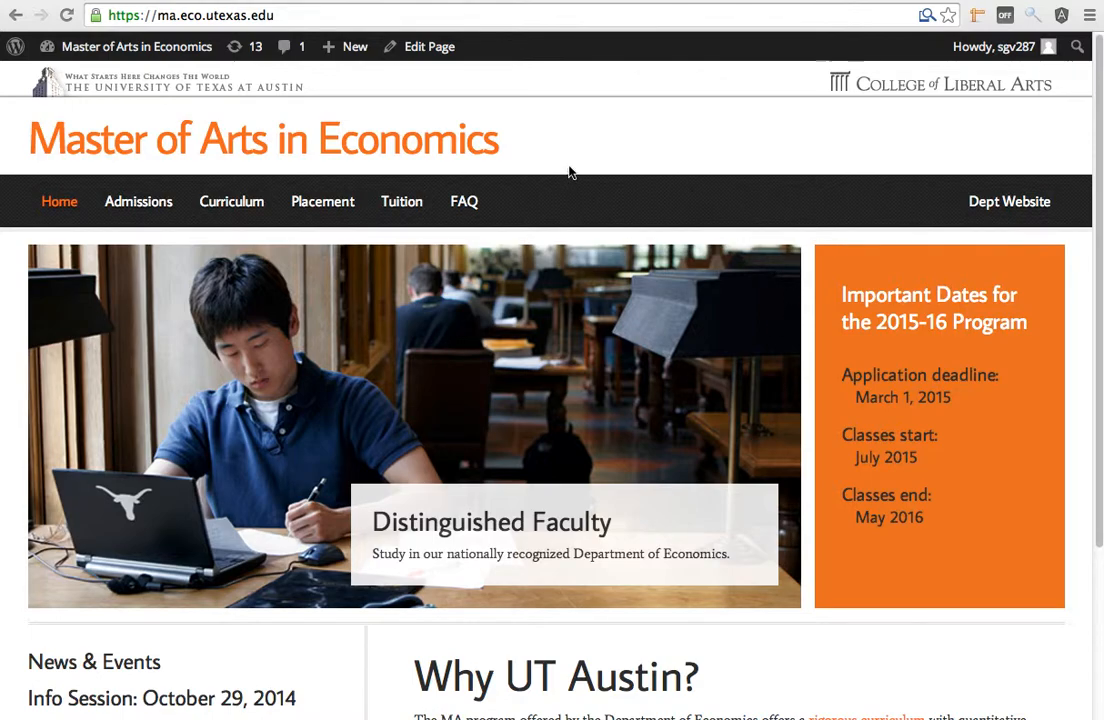
mouse_move(720, 596)
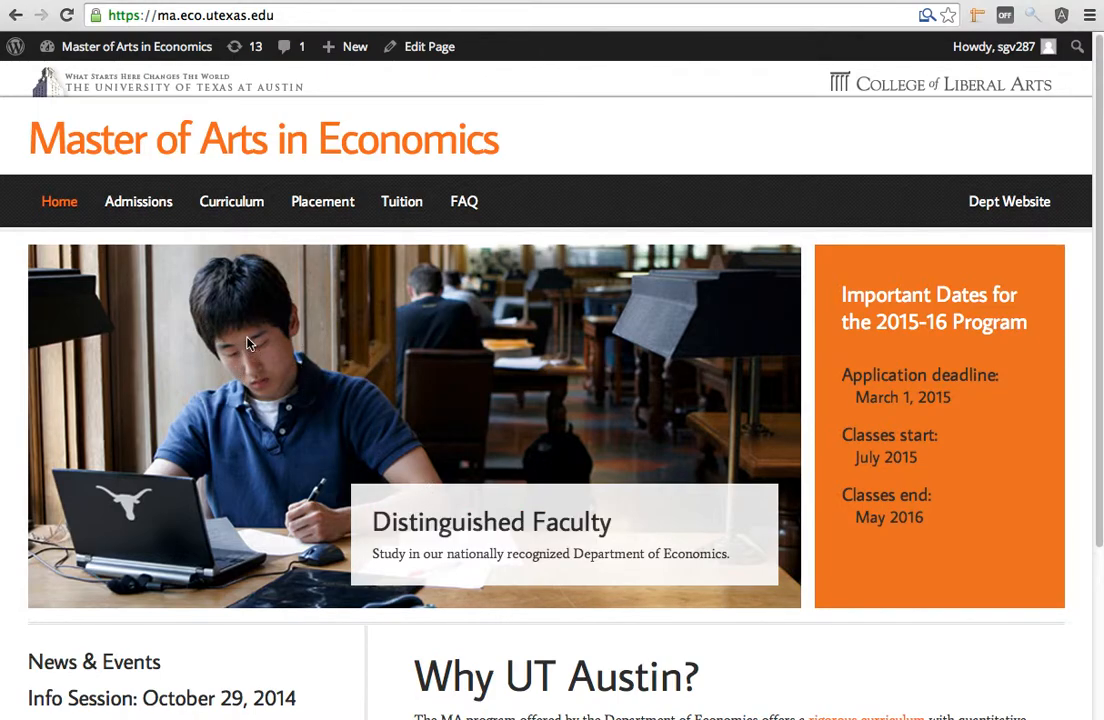
mouse_move(488, 516)
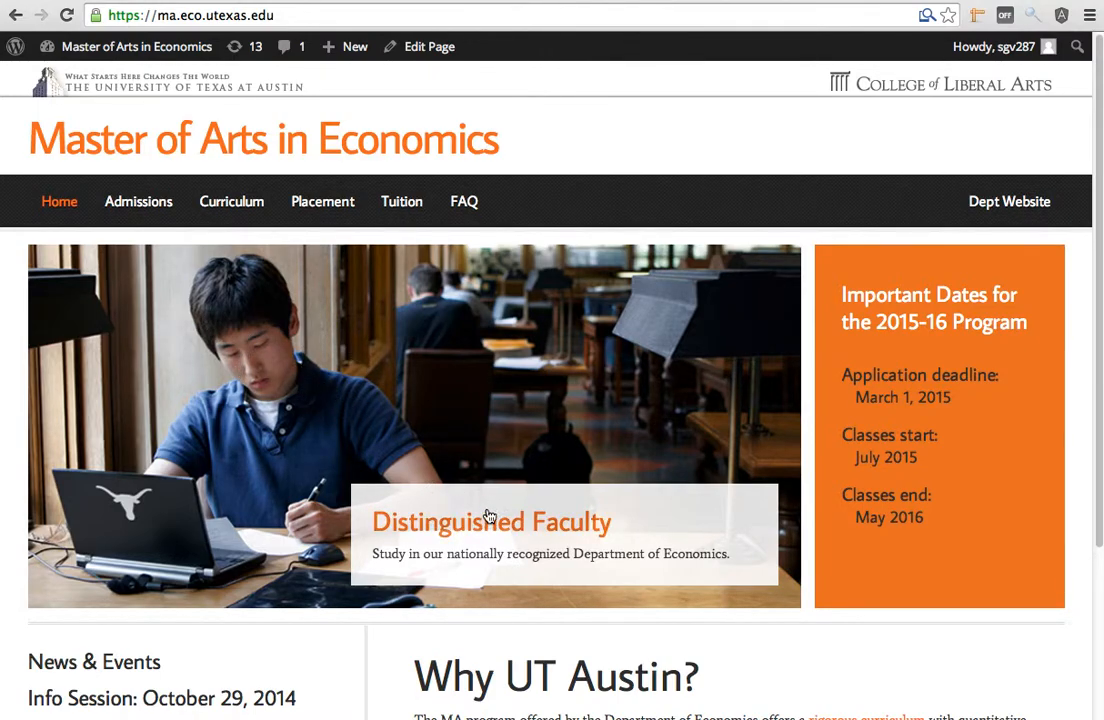
mouse_move(276, 368)
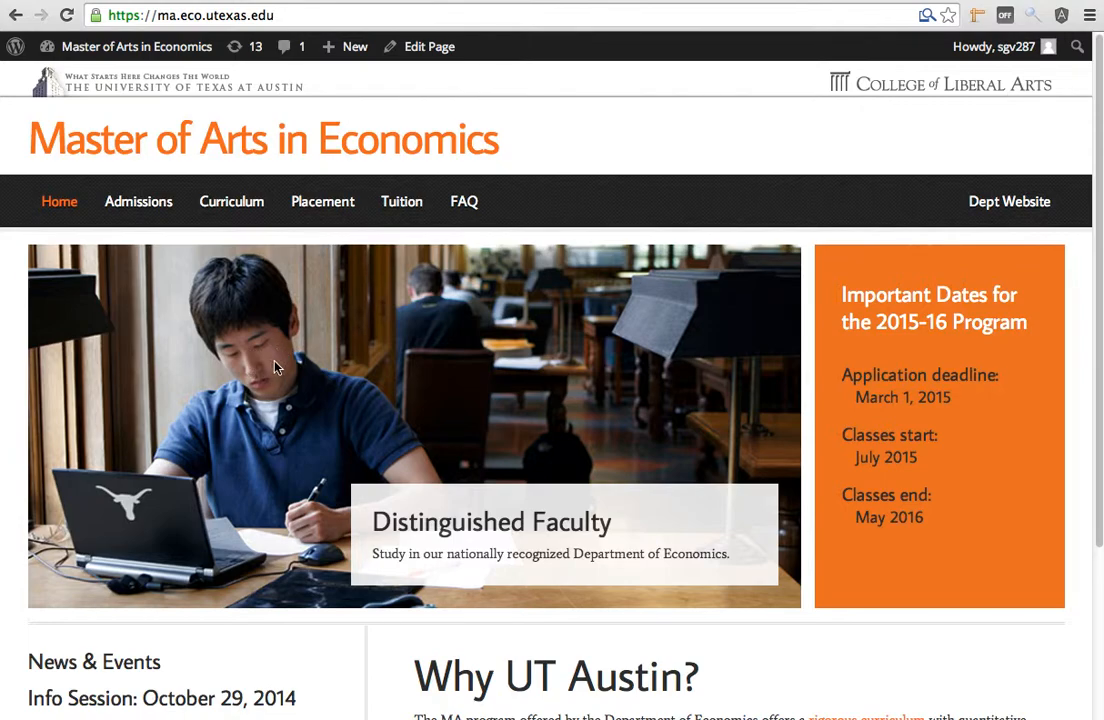
mouse_move(484, 532)
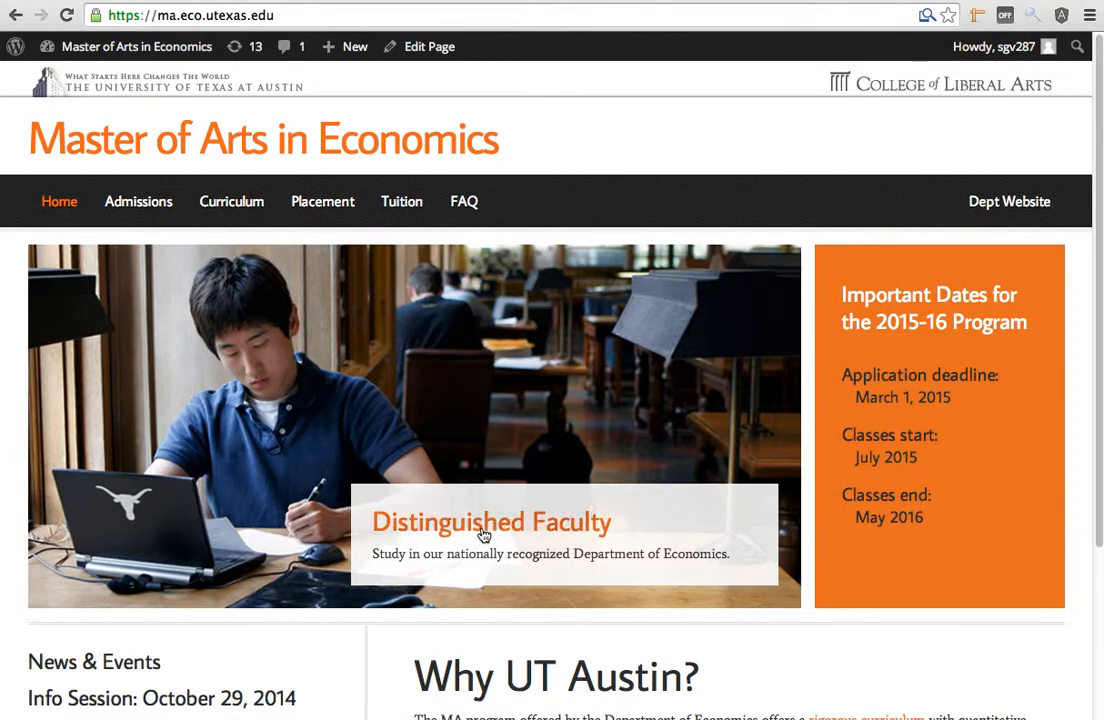
mouse_move(440, 528)
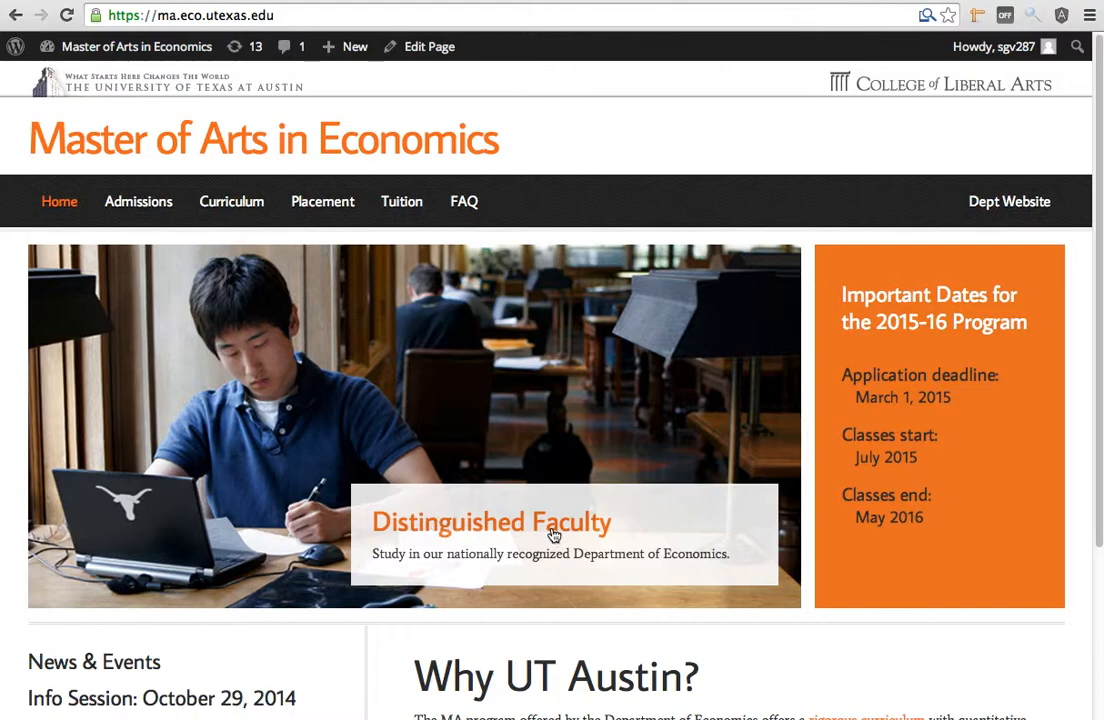
Open the Distinguished Faculty post from its slide title on the homepage slider
left_click(492, 520)
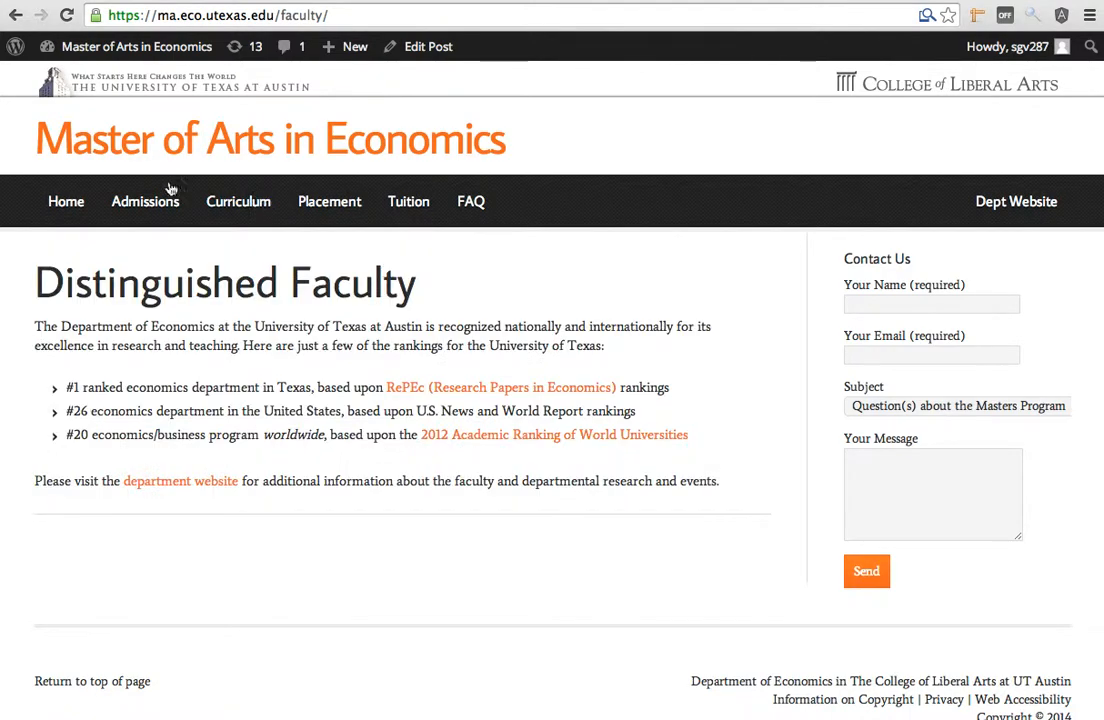
mouse_move(418, 46)
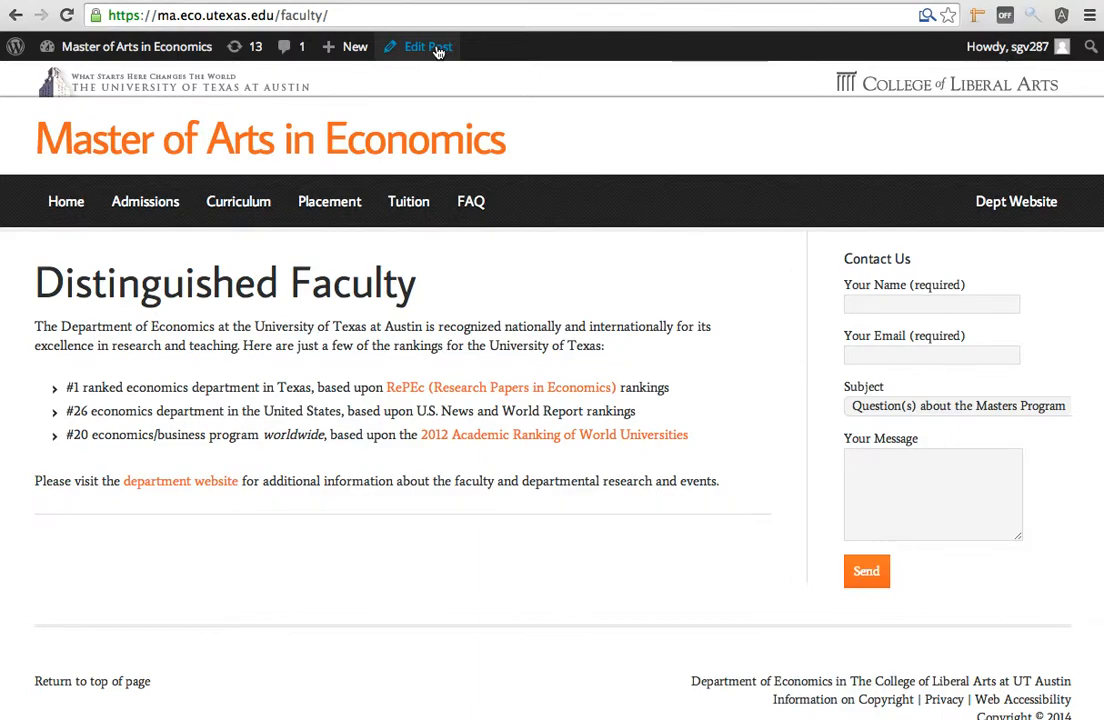
Open the Distinguished Faculty post in the editor via Edit Post in the admin bar
left_click(428, 46)
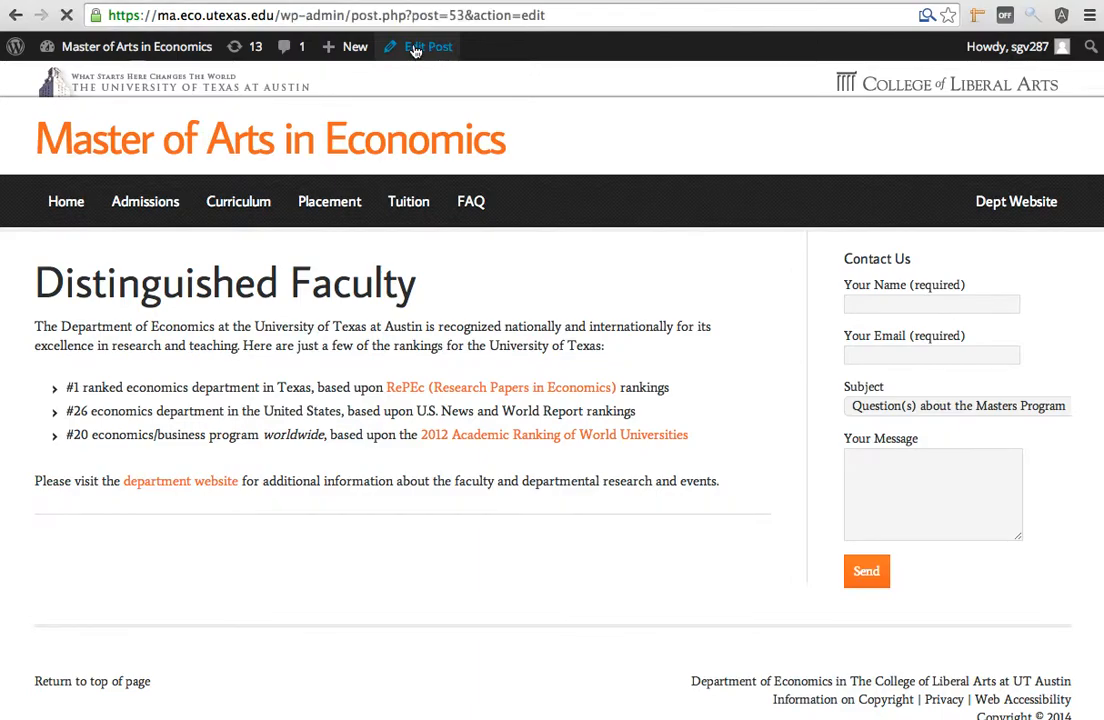
left_click(418, 46)
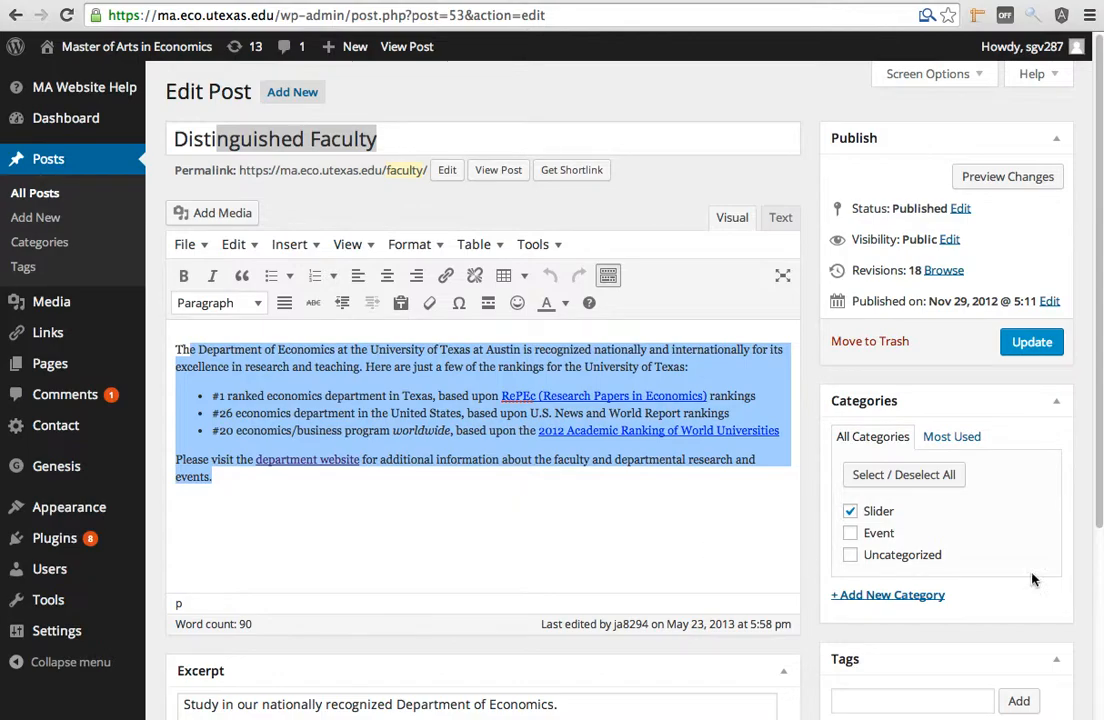
scroll("down", 3)
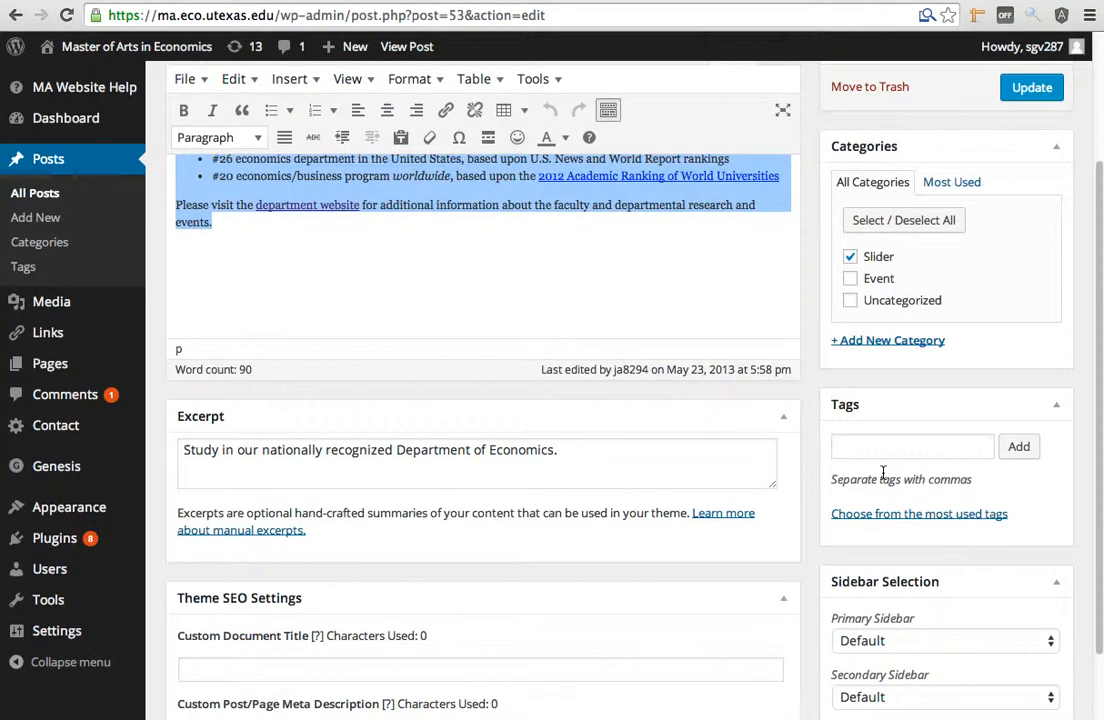
scroll("down", 3)
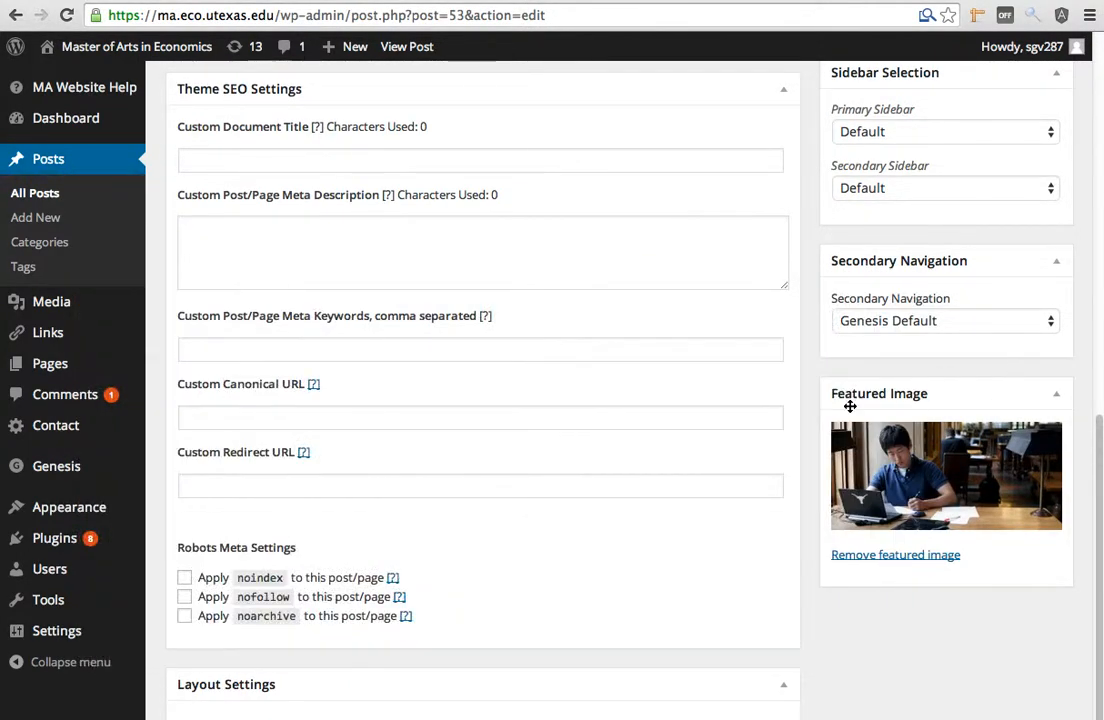
mouse_move(804, 384)
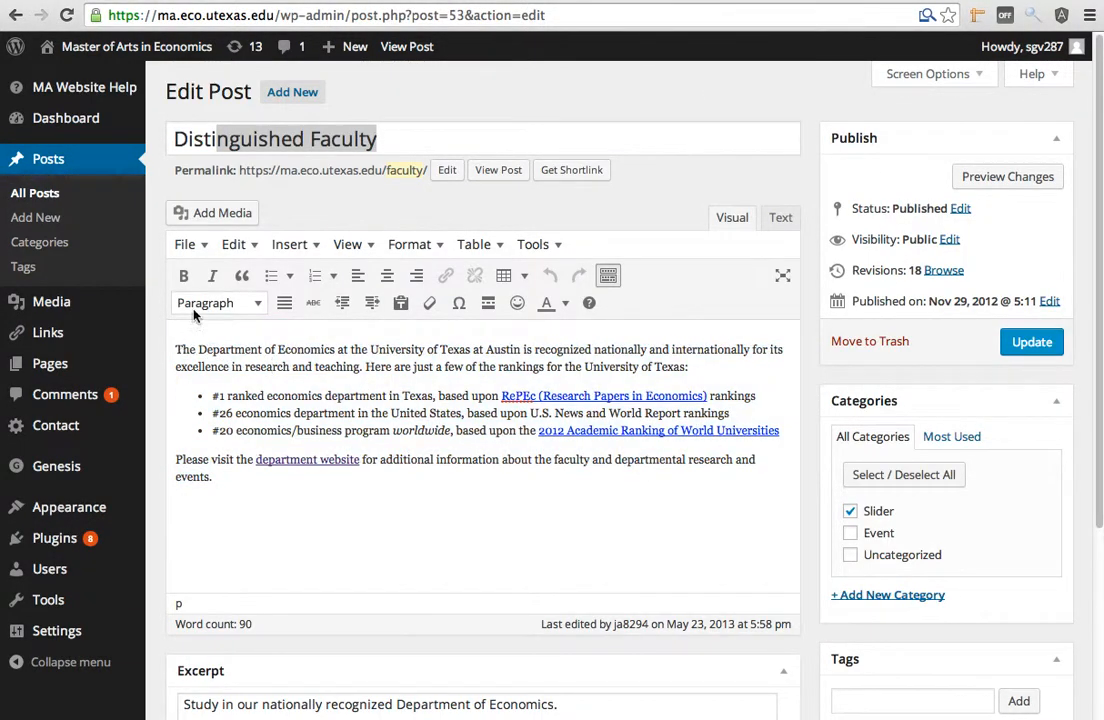
Bring the sidebar's Featured Image box into view showing the current image
double_click(228, 348)
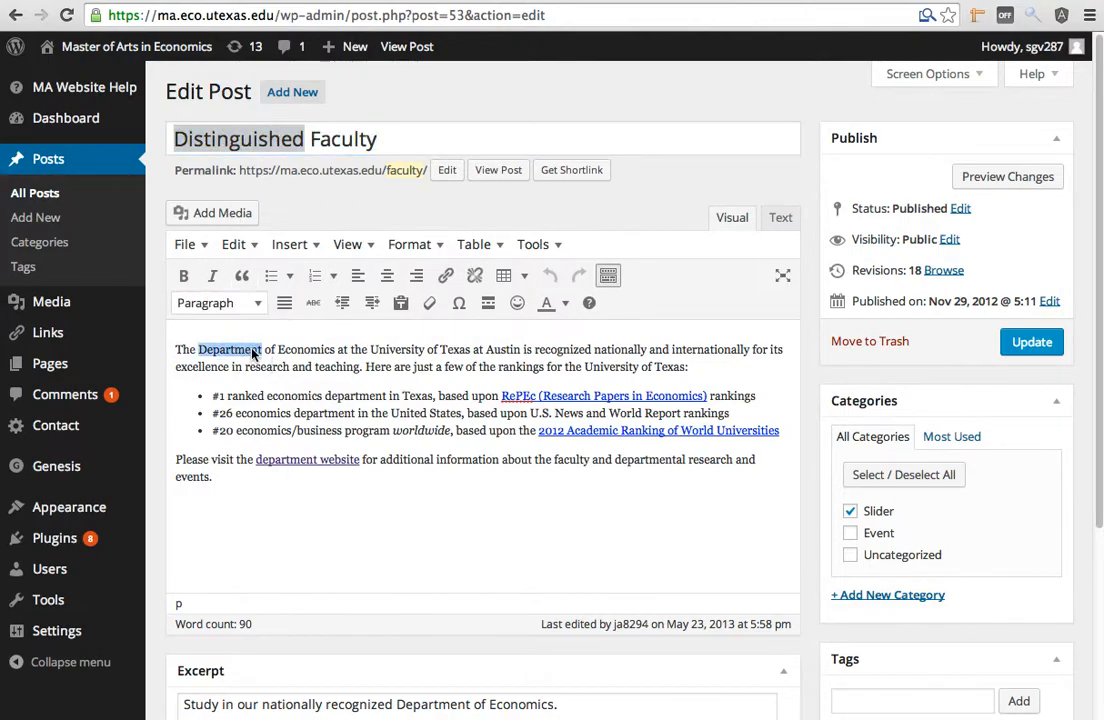
scroll("down", 3)
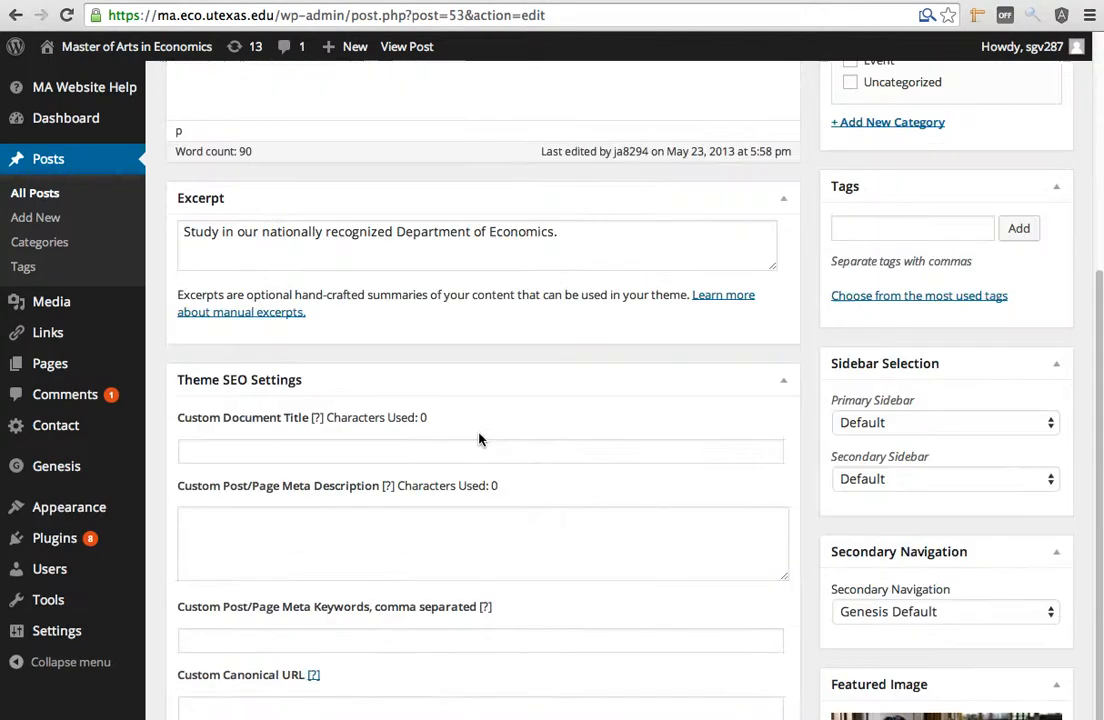
scroll("down", 3)
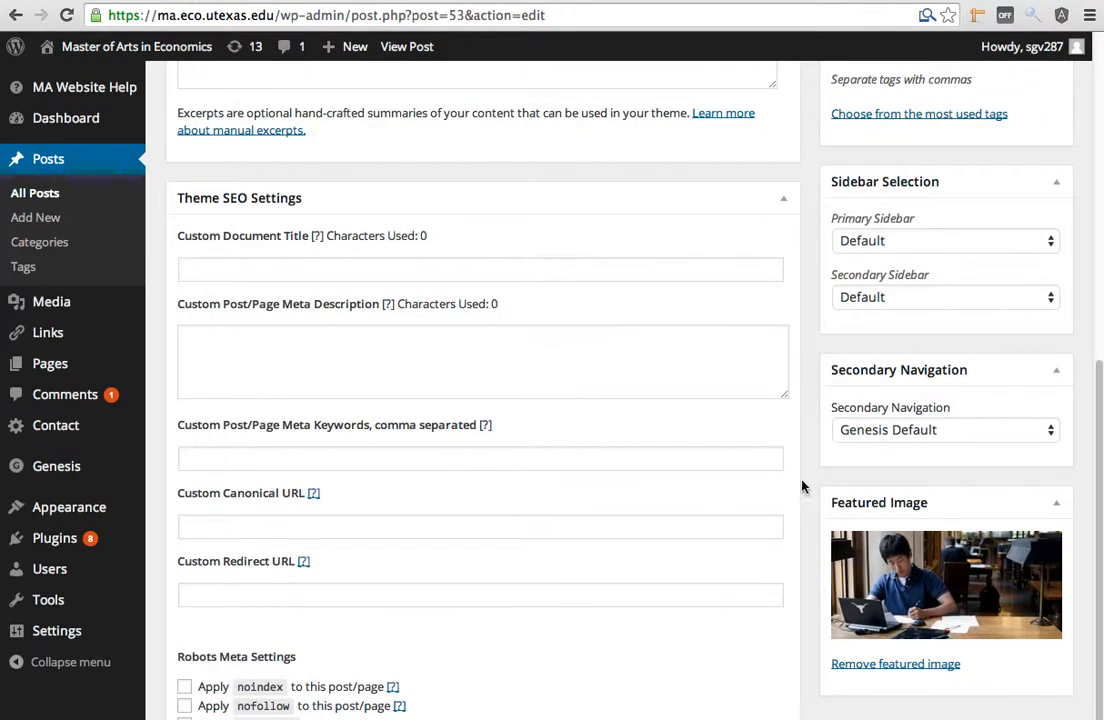
left_click(944, 584)
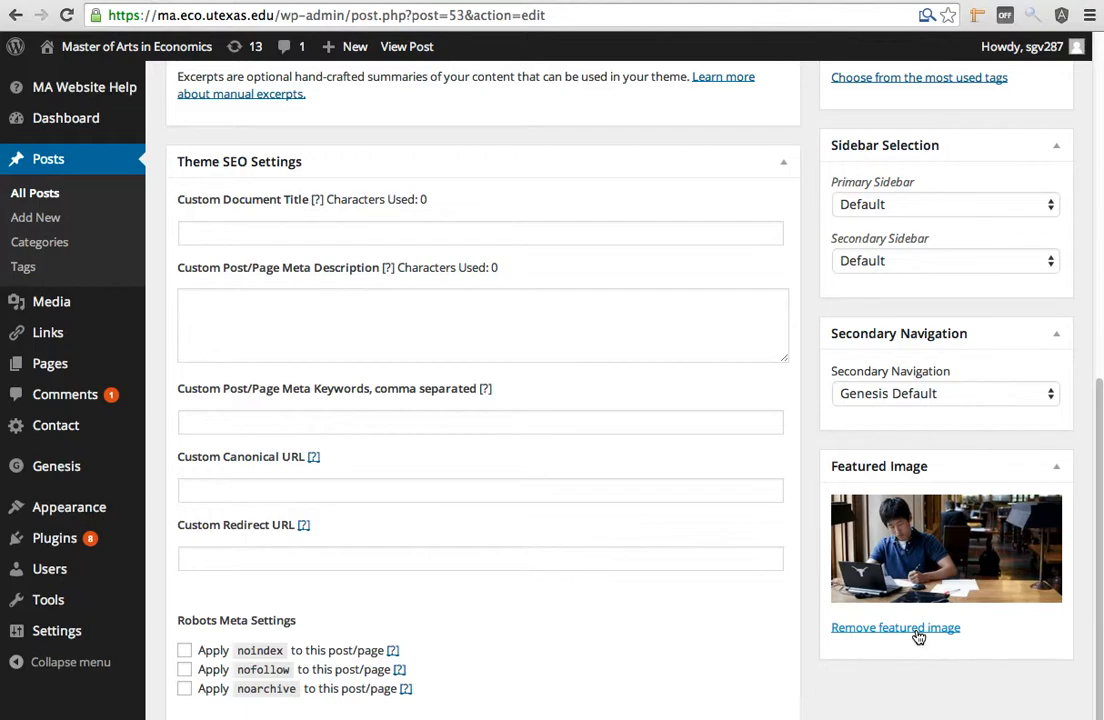
Replace the current featured image with student_slide.jpg from the Media Library
left_click(894, 628)
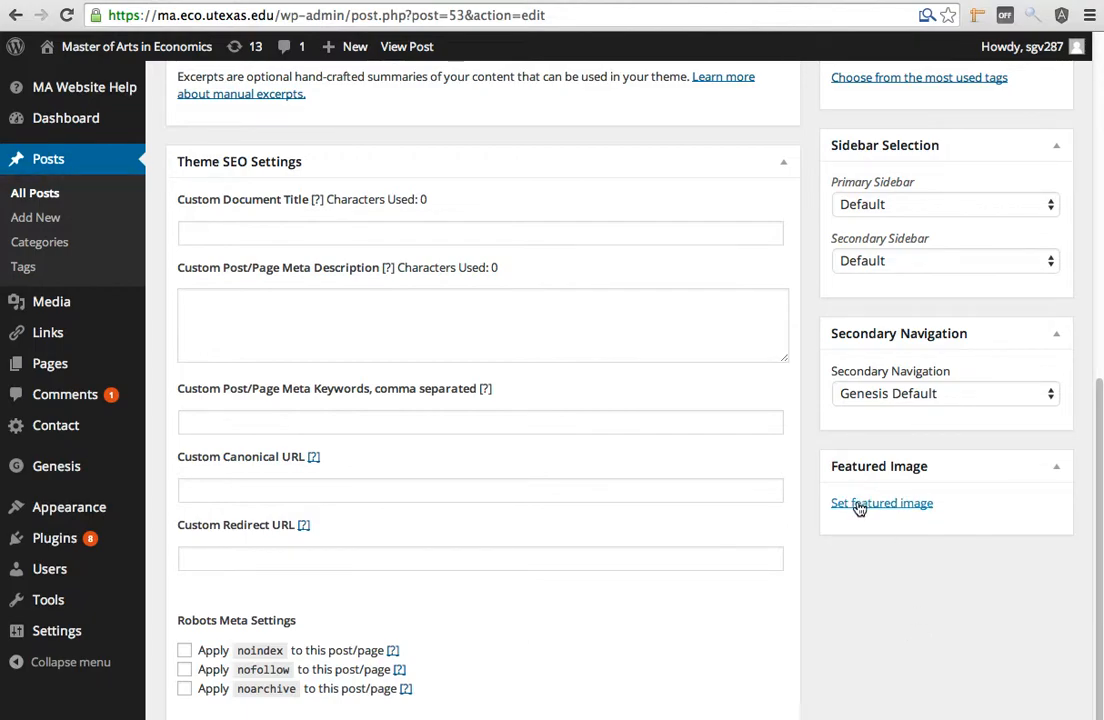
left_click(880, 502)
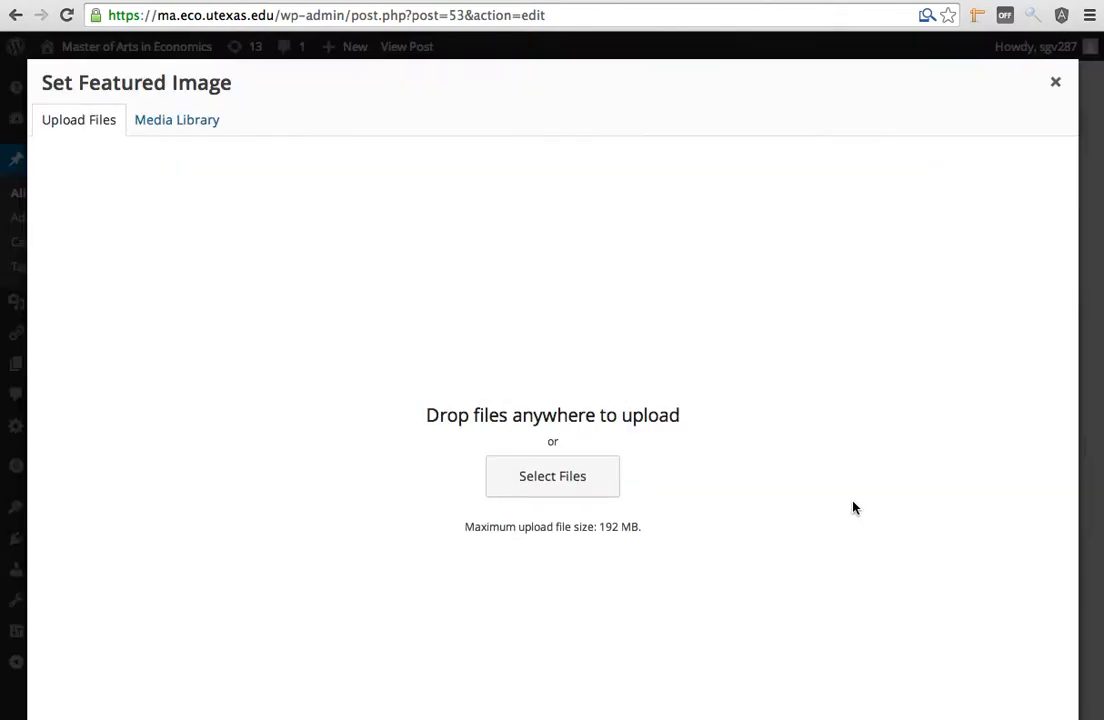
mouse_move(552, 476)
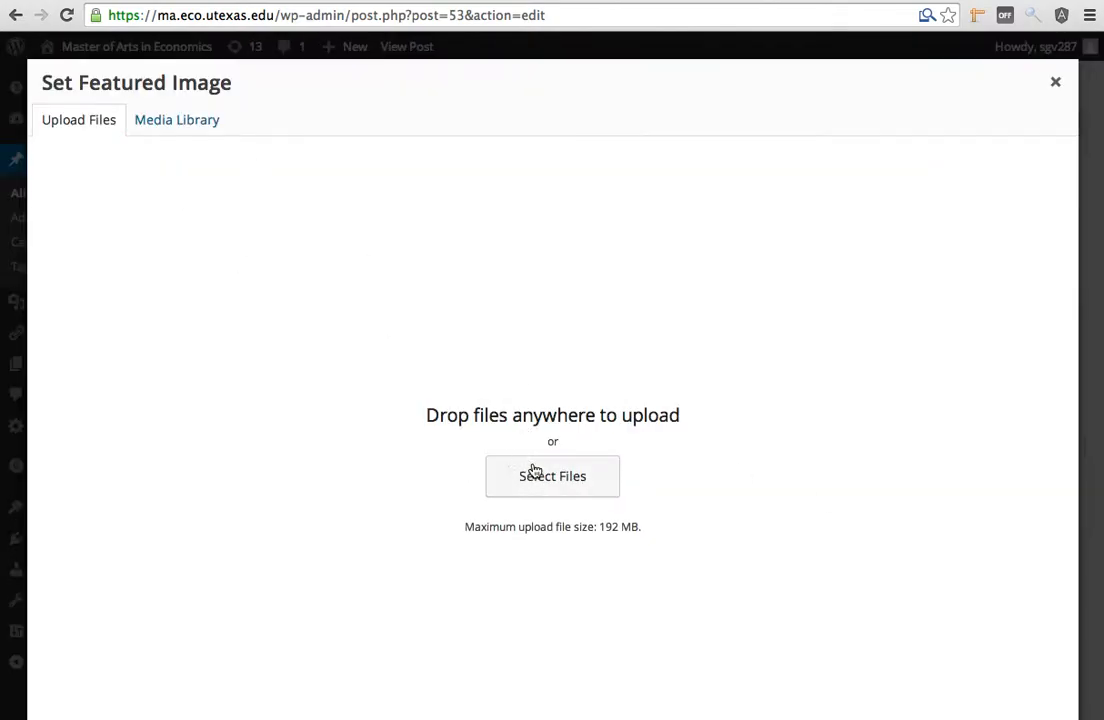
mouse_move(176, 120)
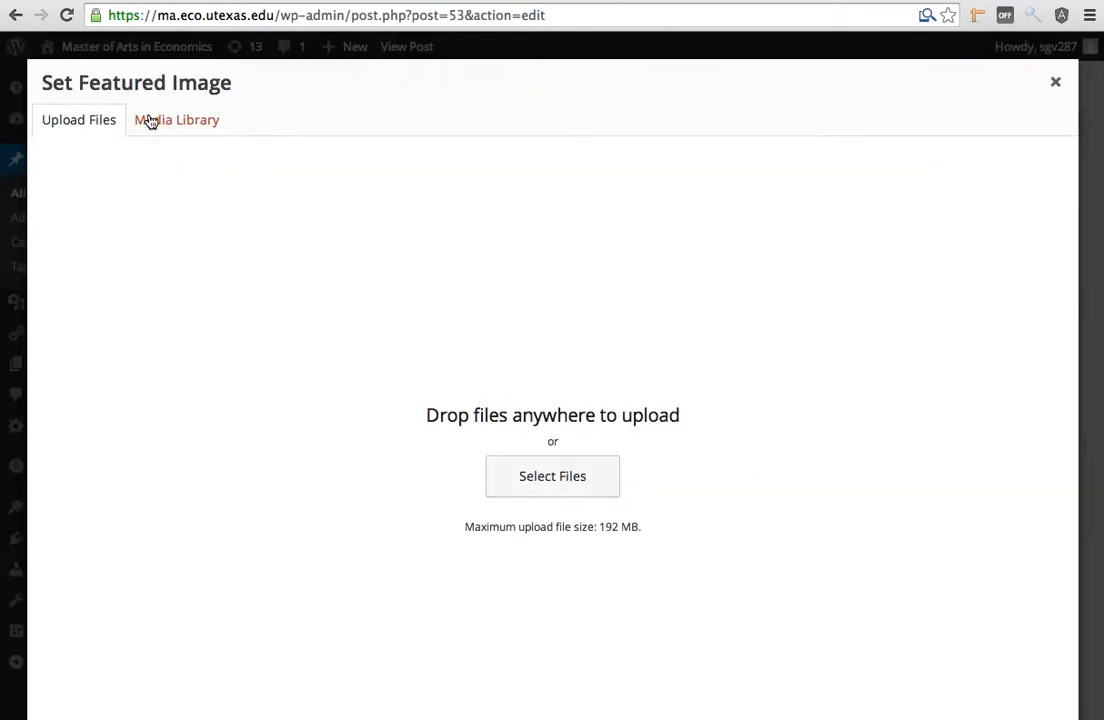
left_click(176, 120)
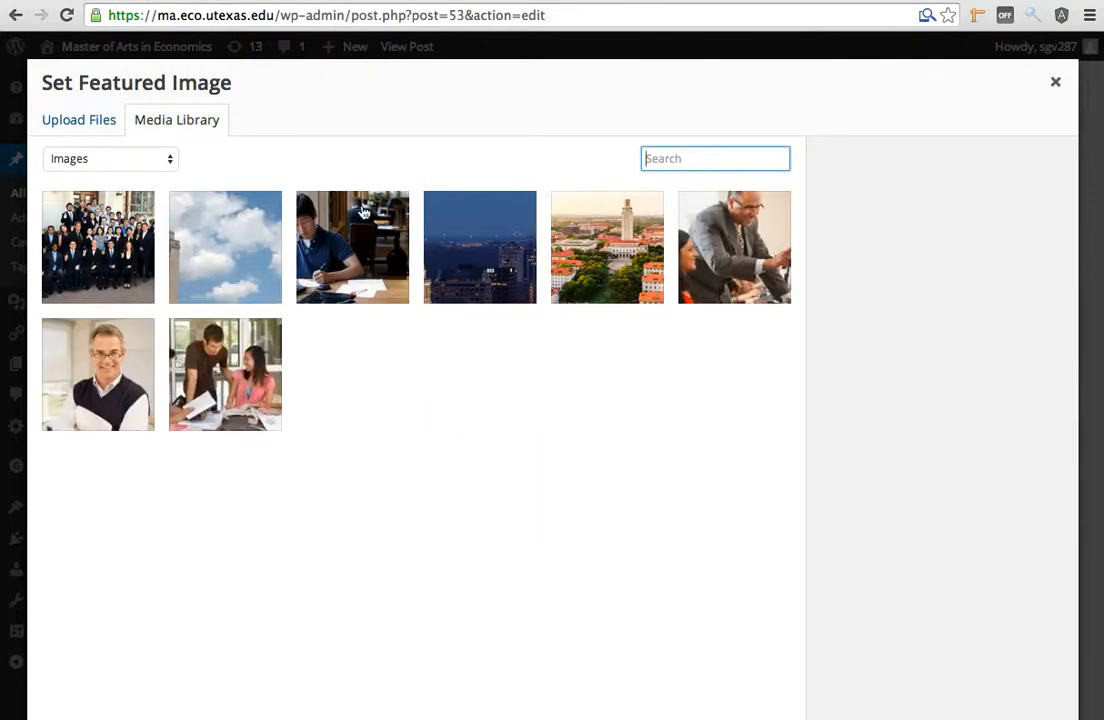
mouse_move(160, 180)
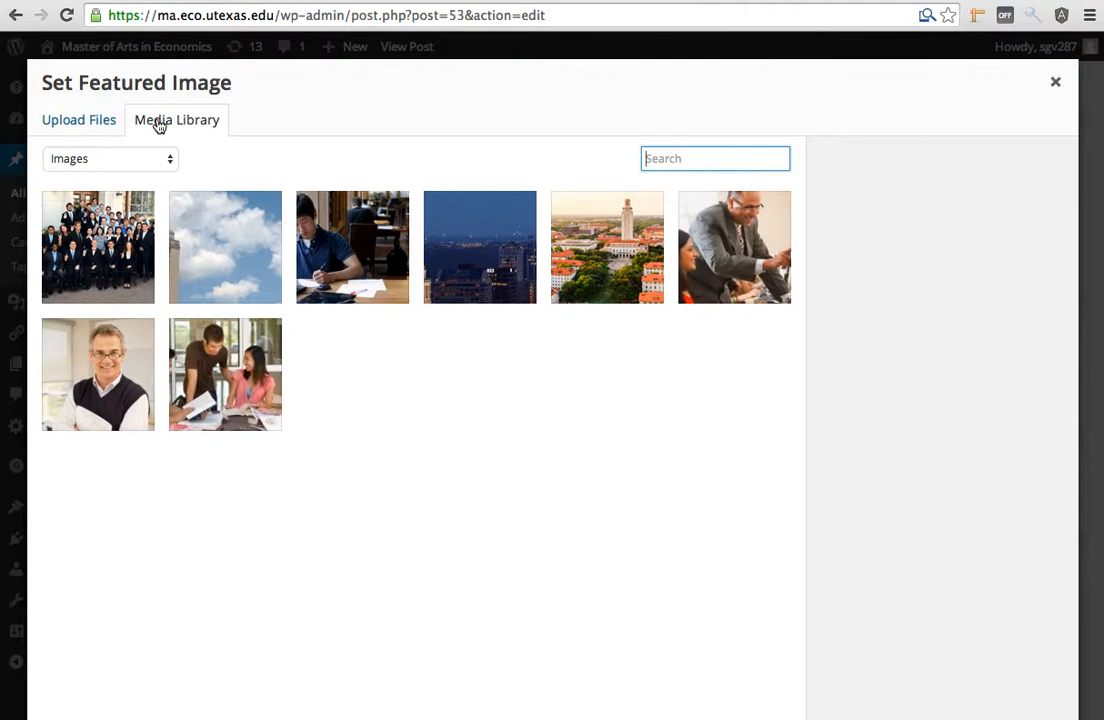
left_click(352, 248)
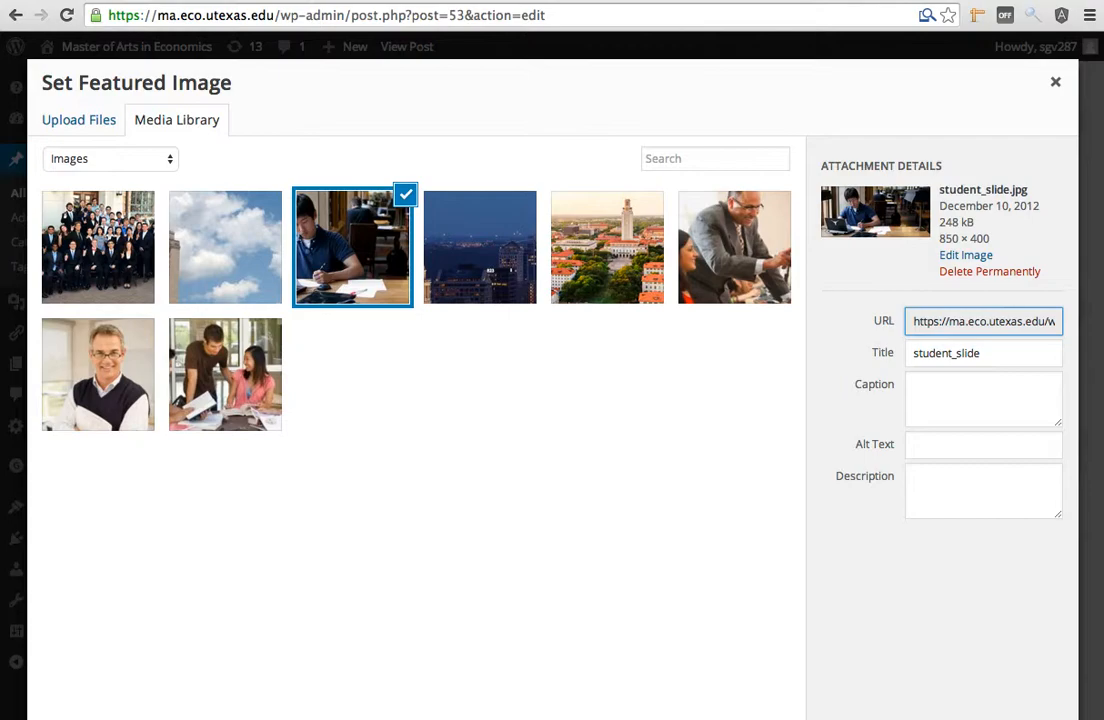
left_click(1056, 80)
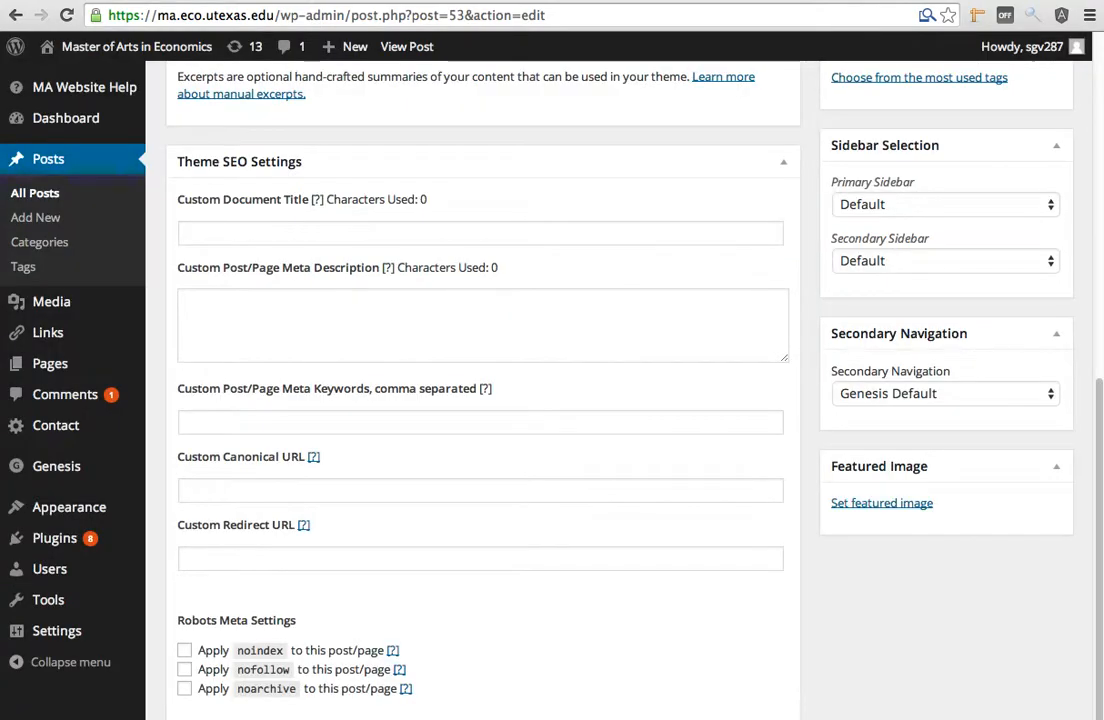
left_click(880, 502)
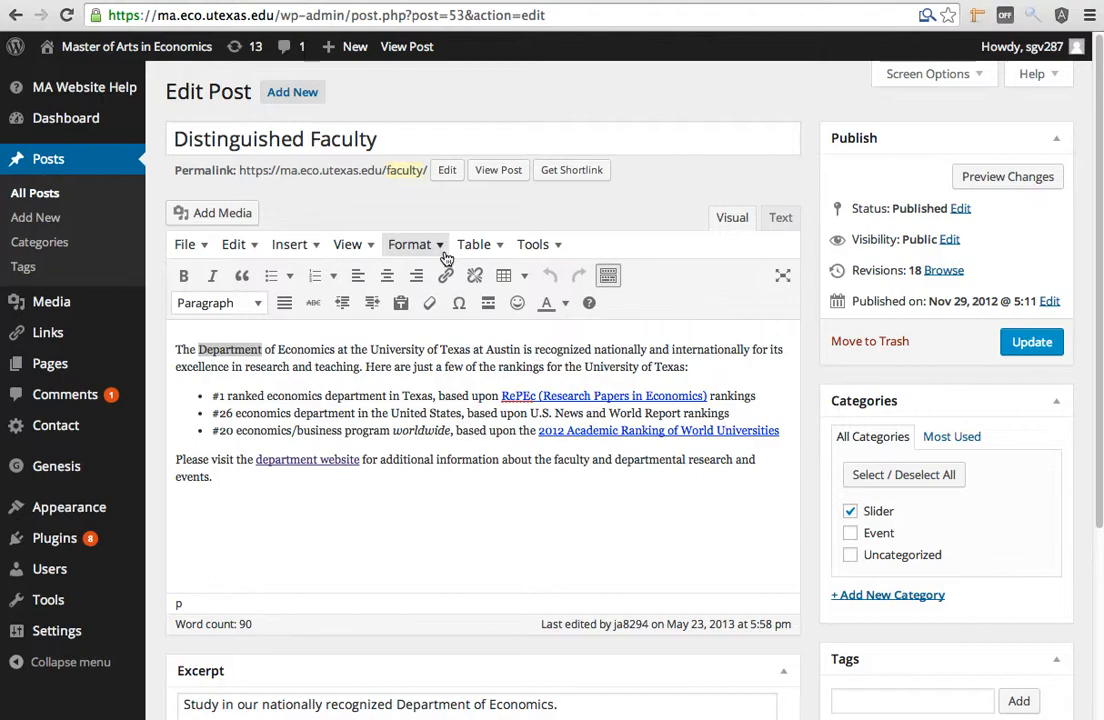
left_click(274, 138)
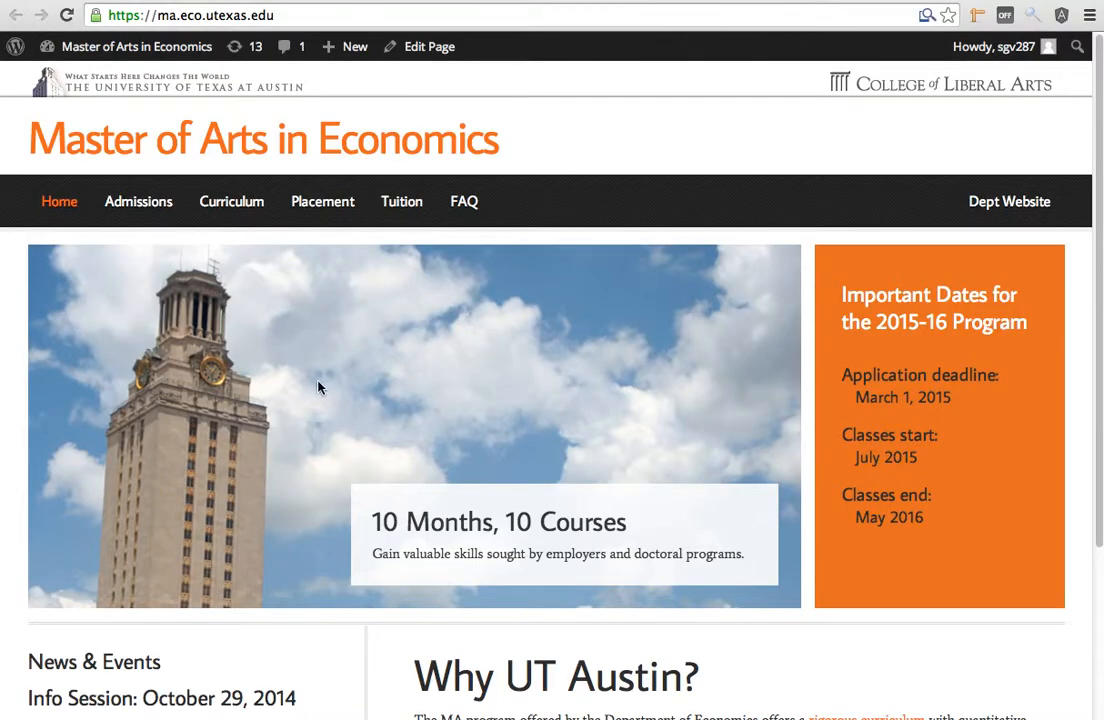
left_click(346, 46)
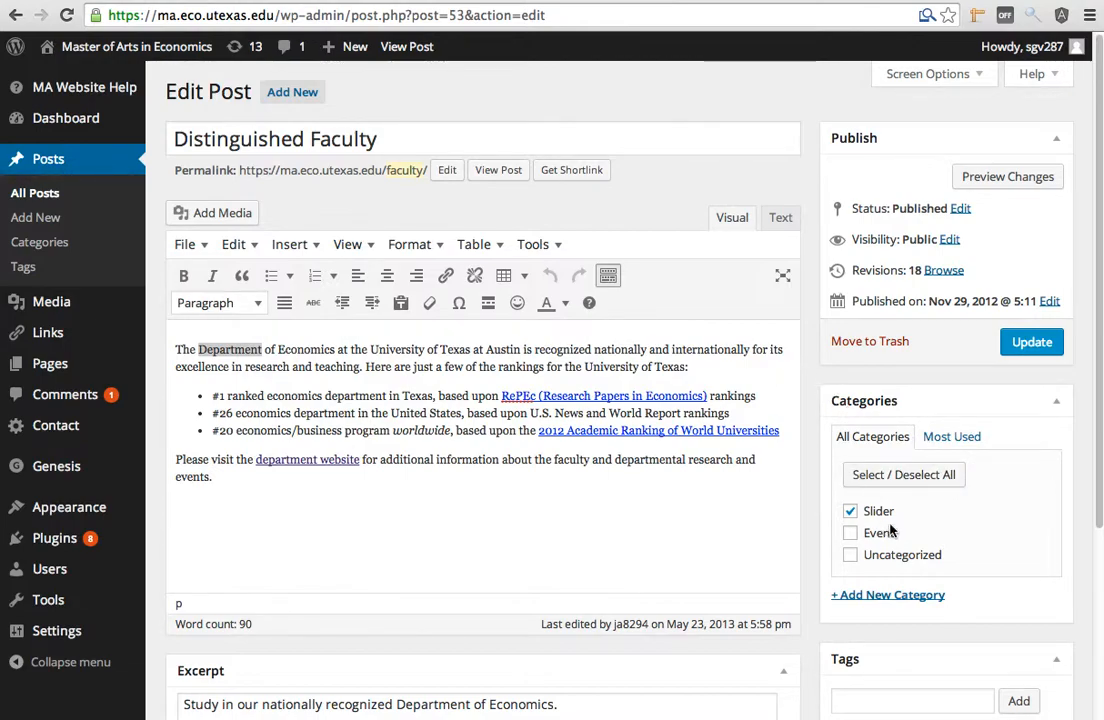
left_click(850, 512)
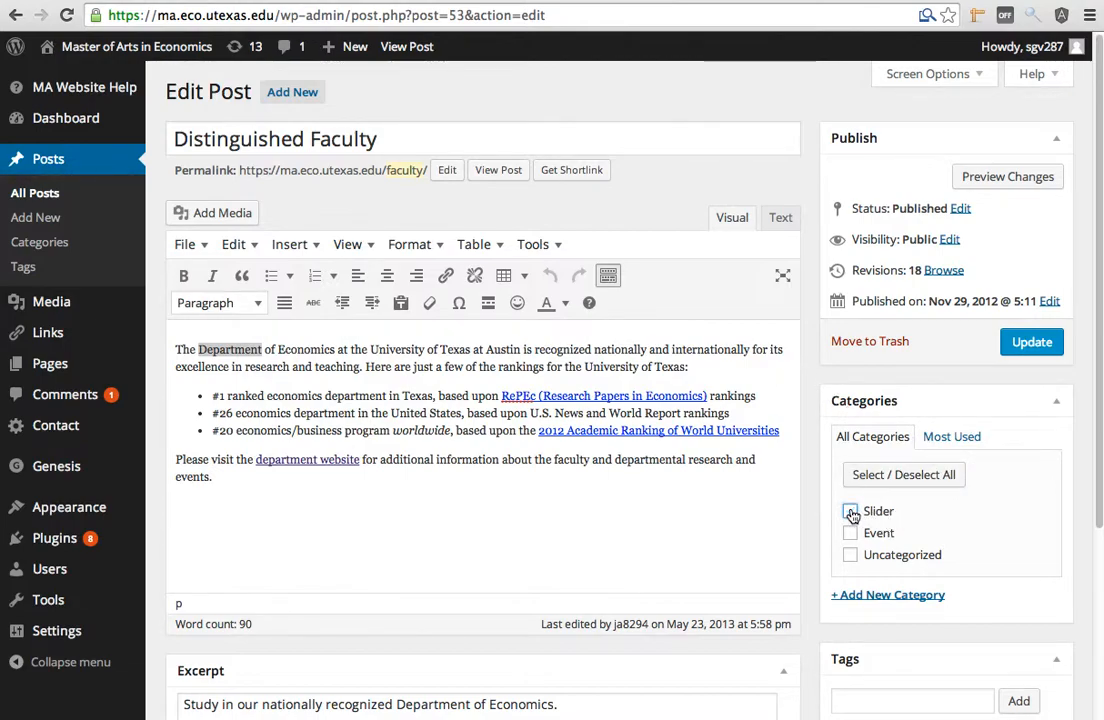
left_click(850, 512)
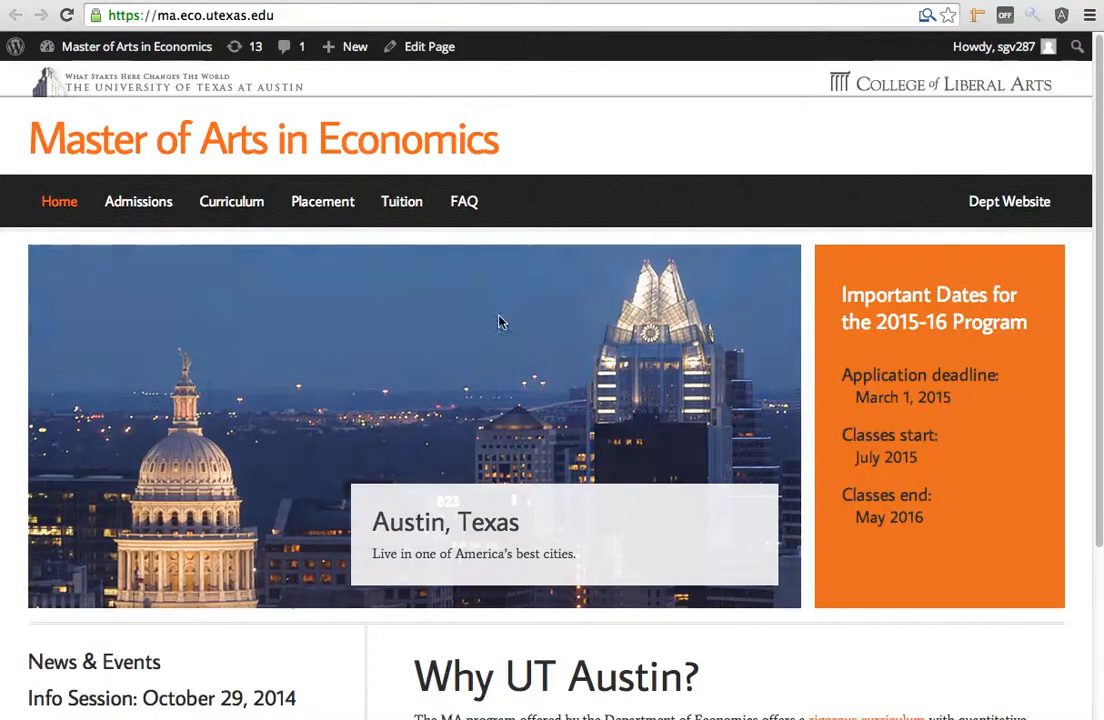
left_click(428, 46)
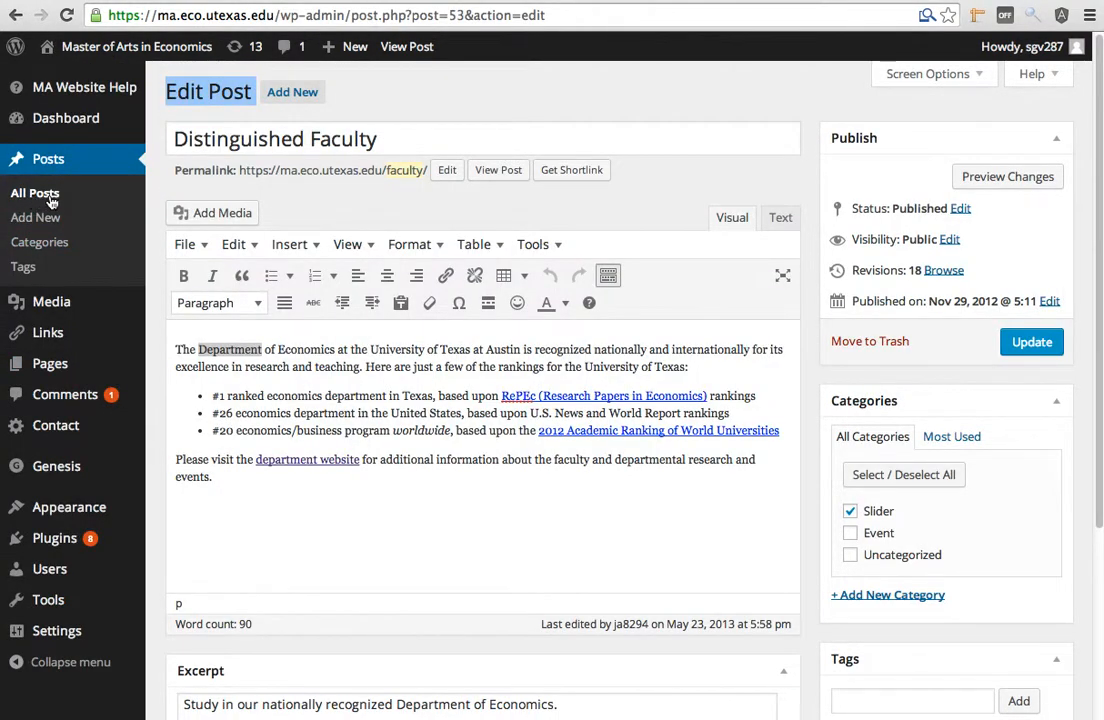
Review the three Slider posts in All Posts and check the Distinguished Faculty slide on the homepage
left_click(34, 192)
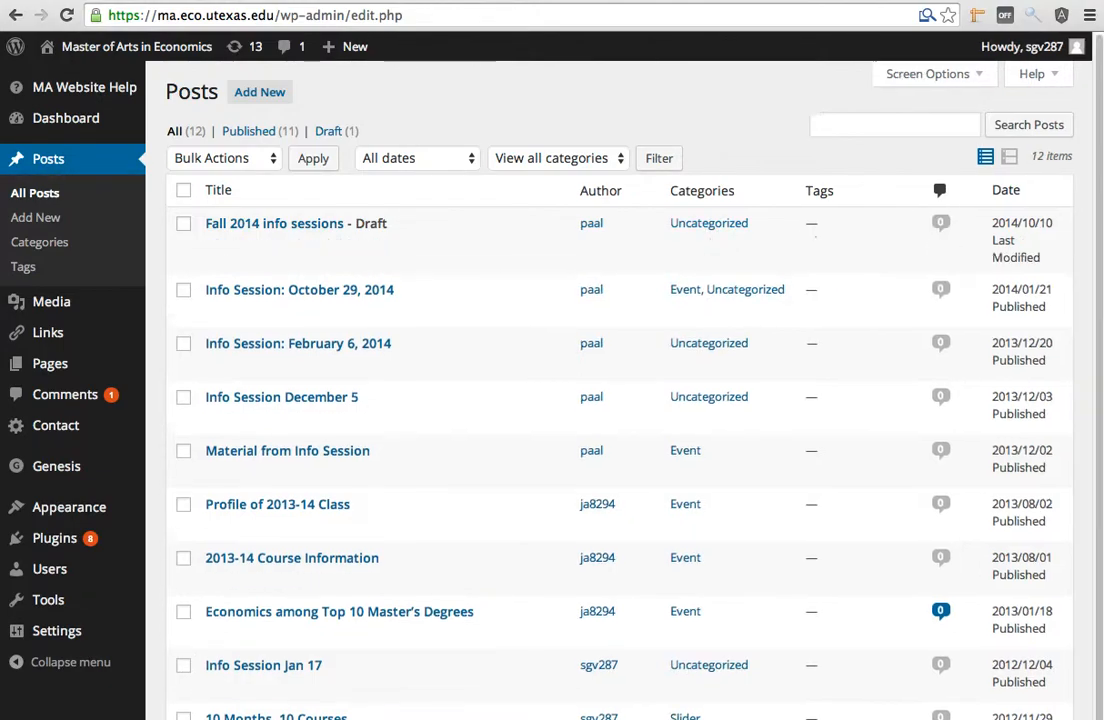
mouse_move(632, 556)
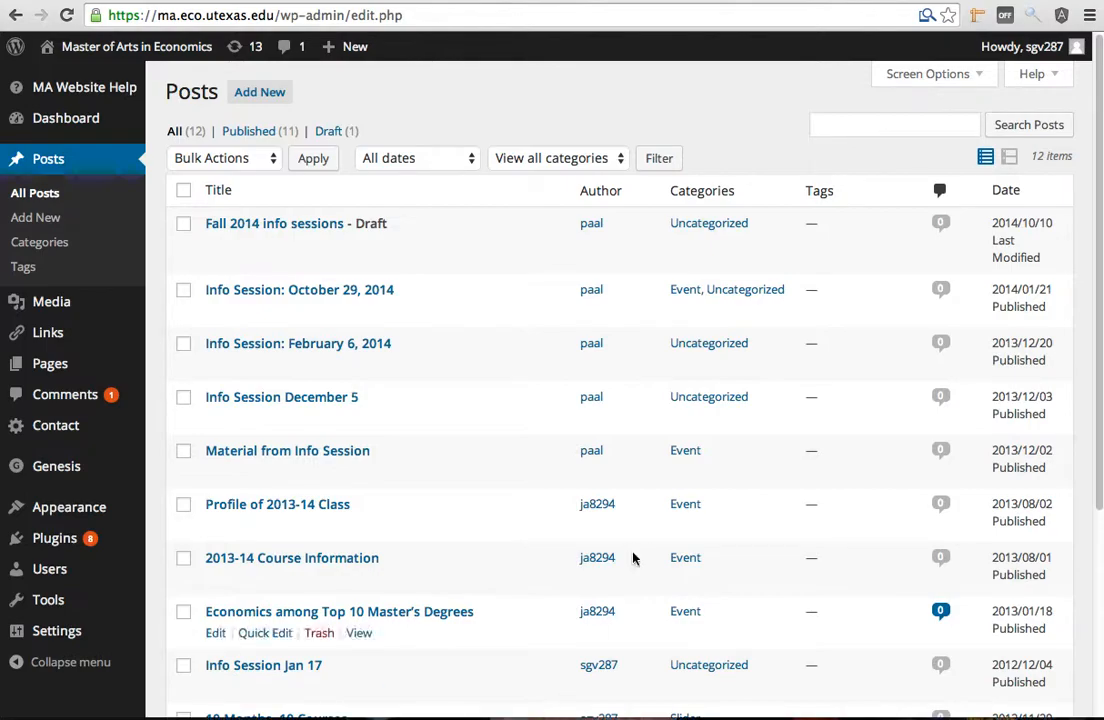
scroll("down", 3)
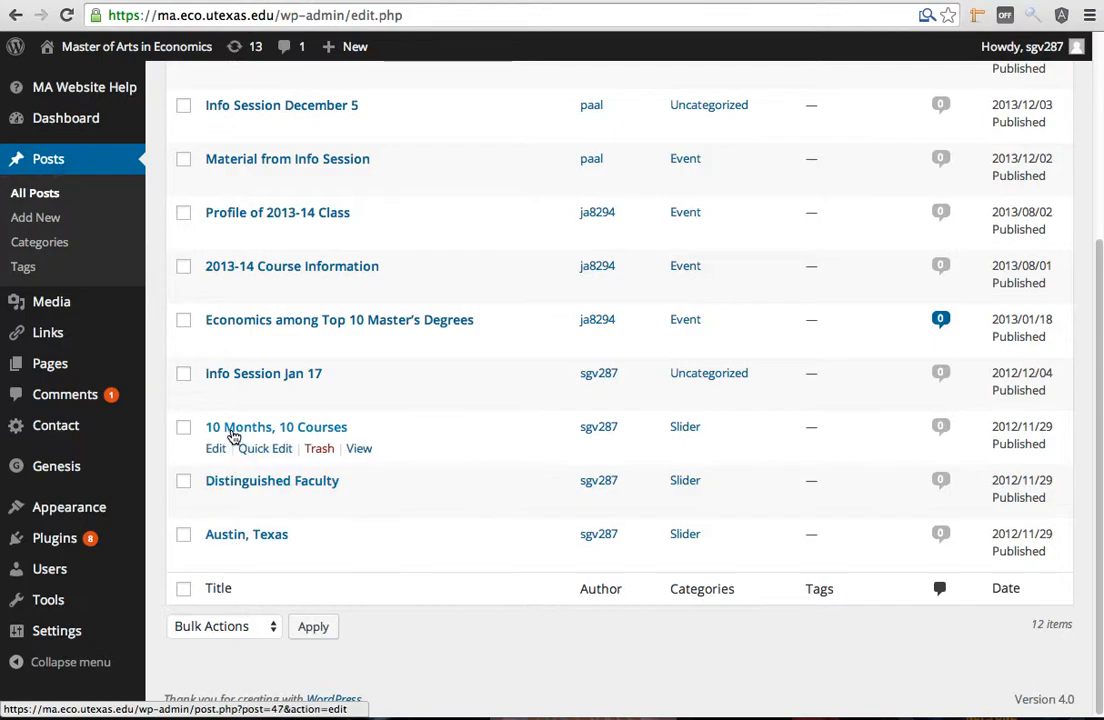
mouse_move(246, 534)
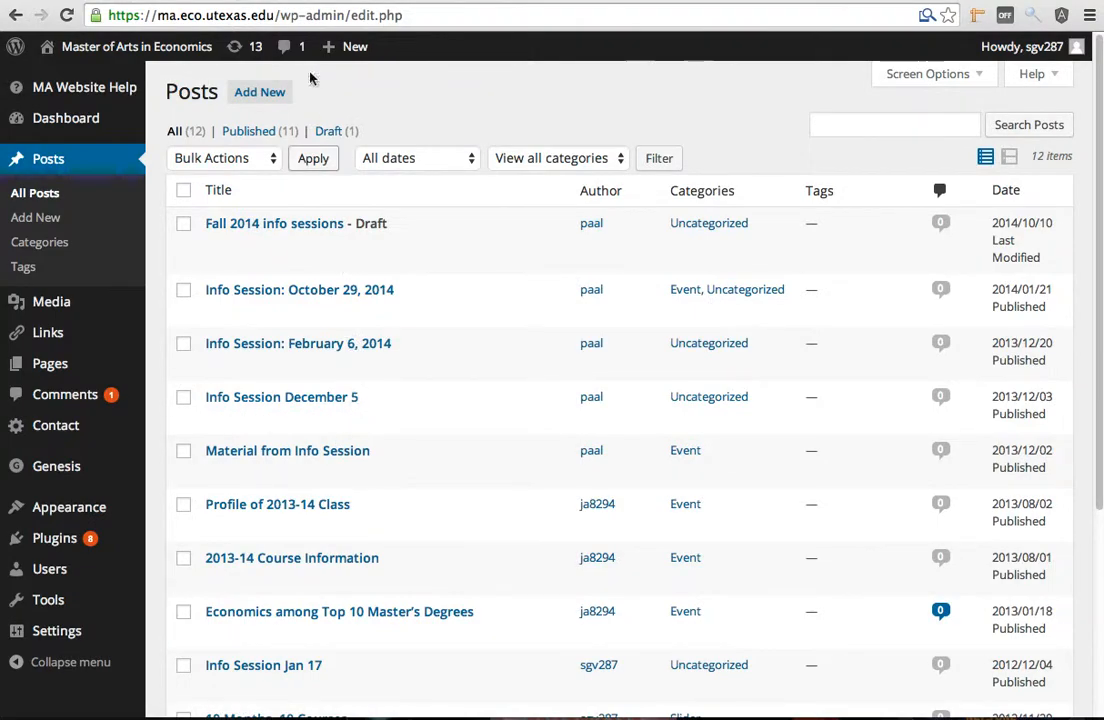
left_click(136, 46)
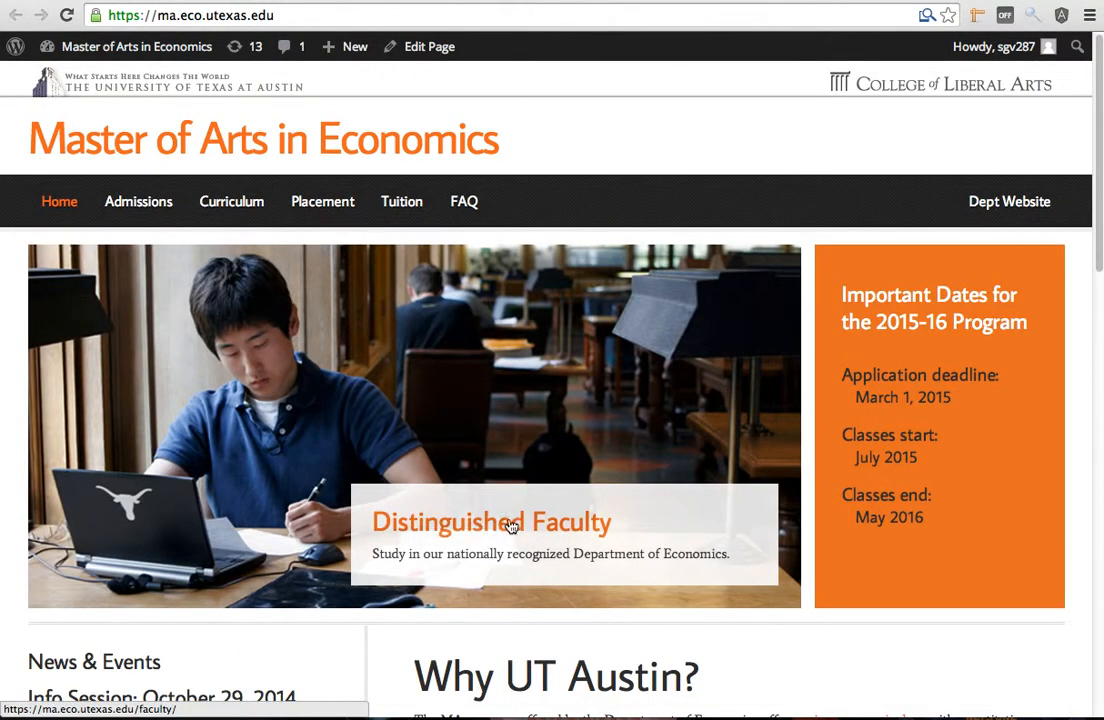
mouse_move(732, 122)
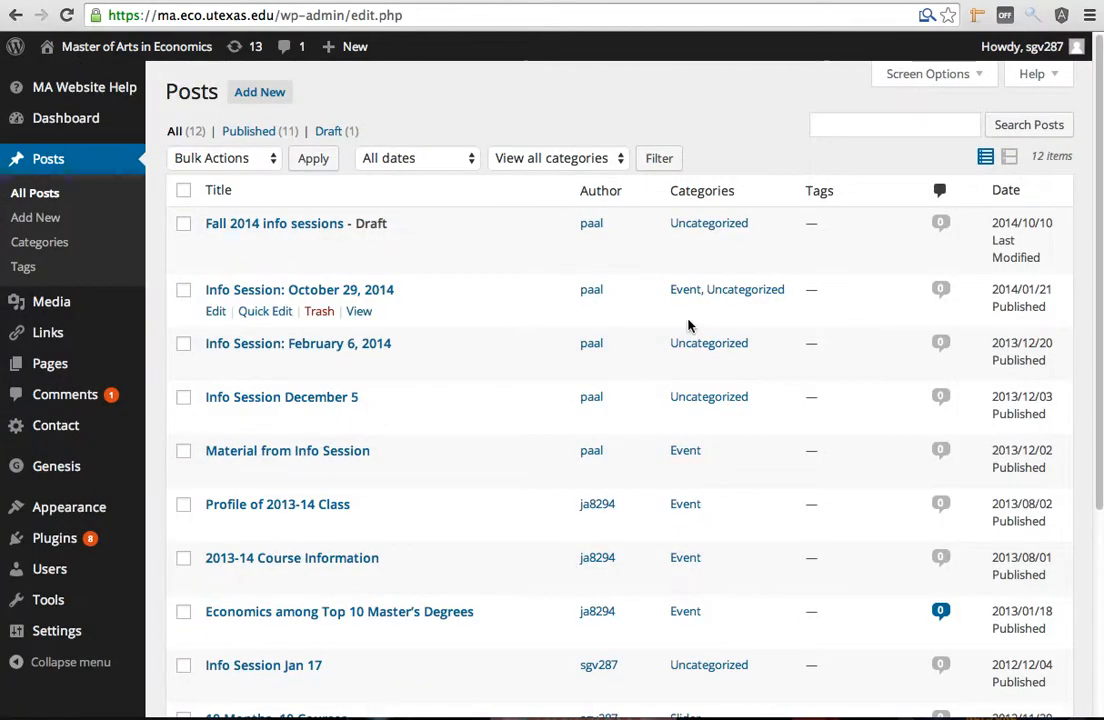
scroll("down", 3)
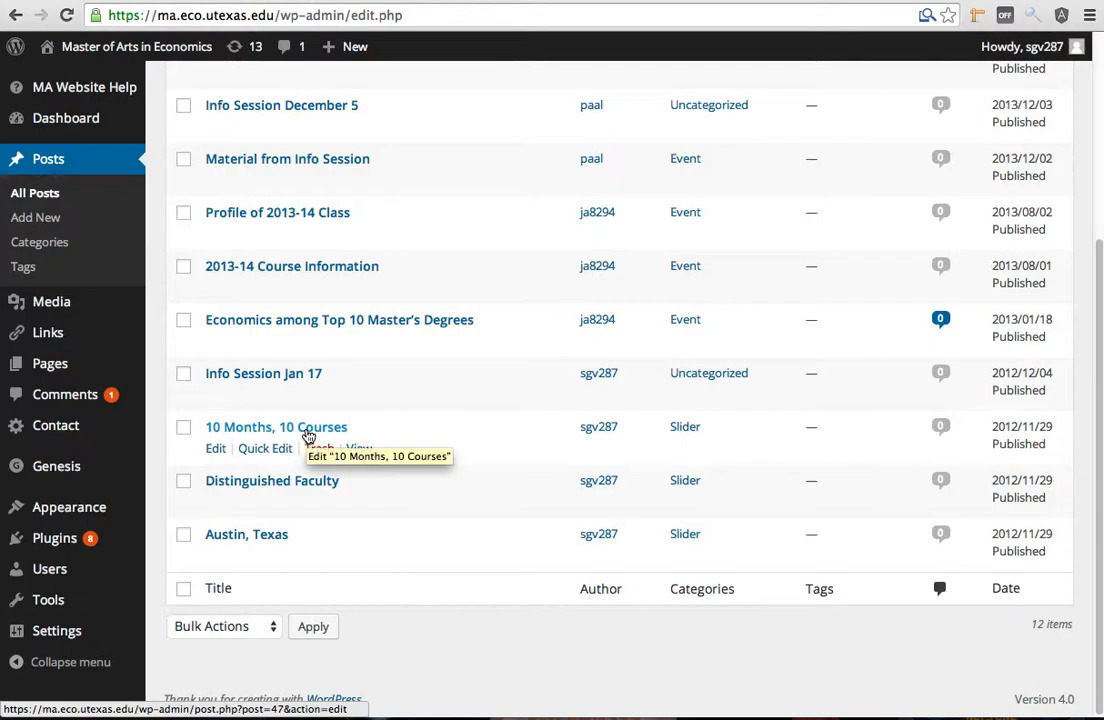
mouse_move(256, 552)
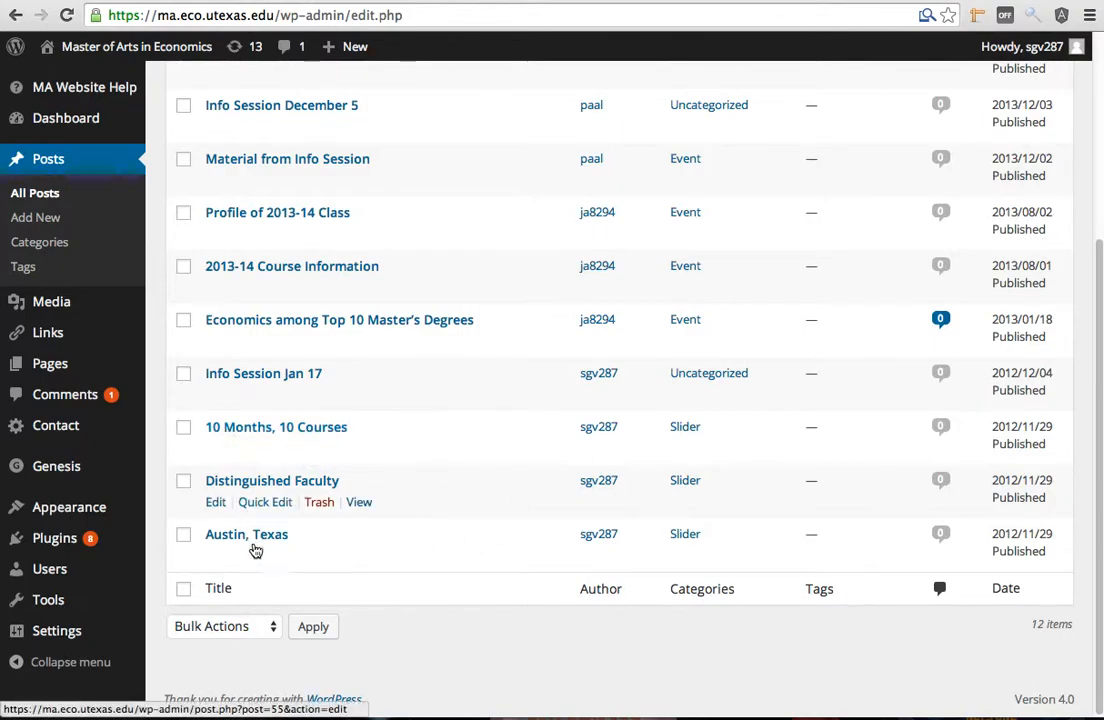
scroll("up", 3)
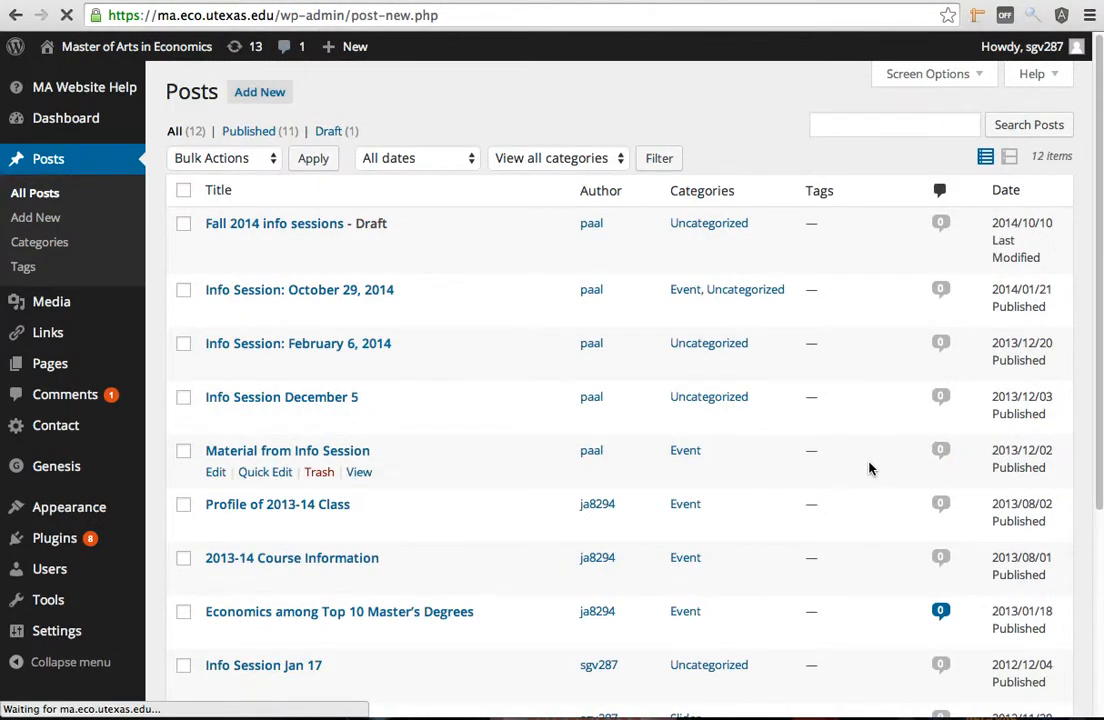
Start a new post and enter the title 'Fourth Slider'
left_click(36, 216)
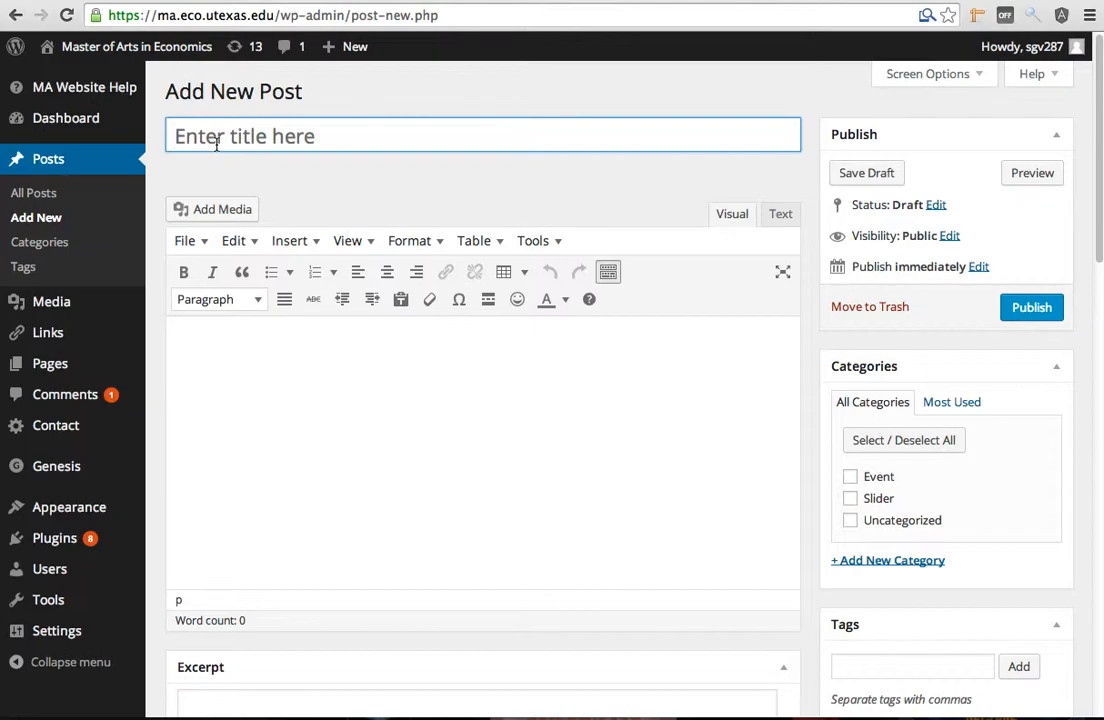
type("Fourth Sl")
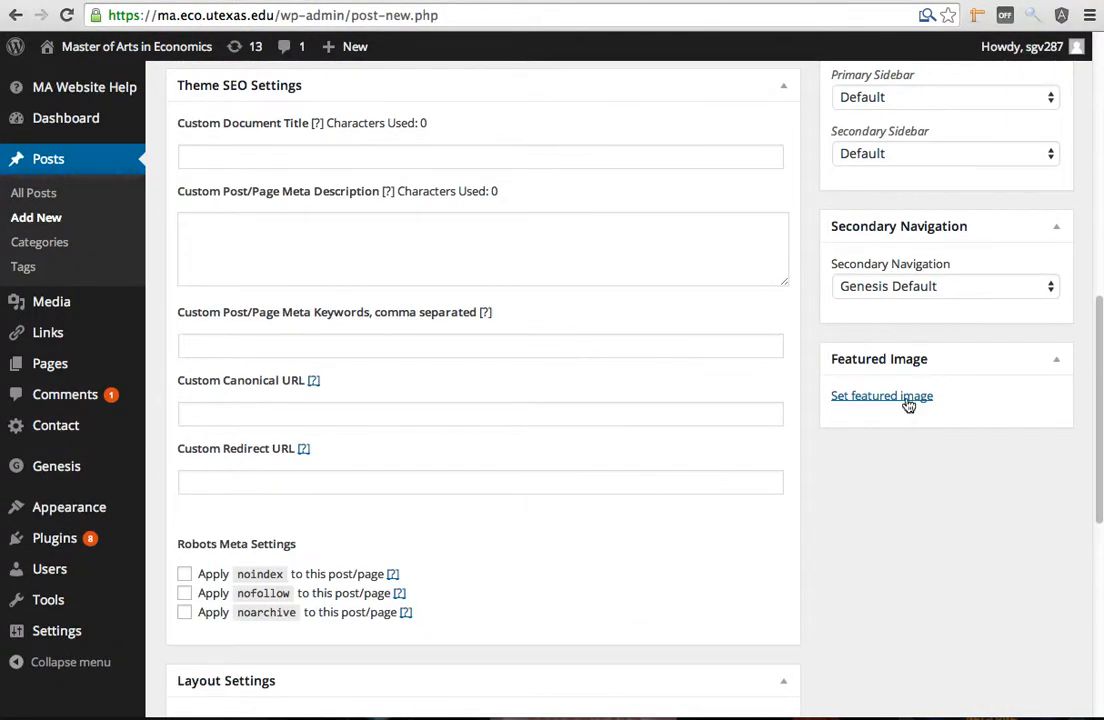
Bring up the featured image chooser and close it without selecting an image
left_click(880, 396)
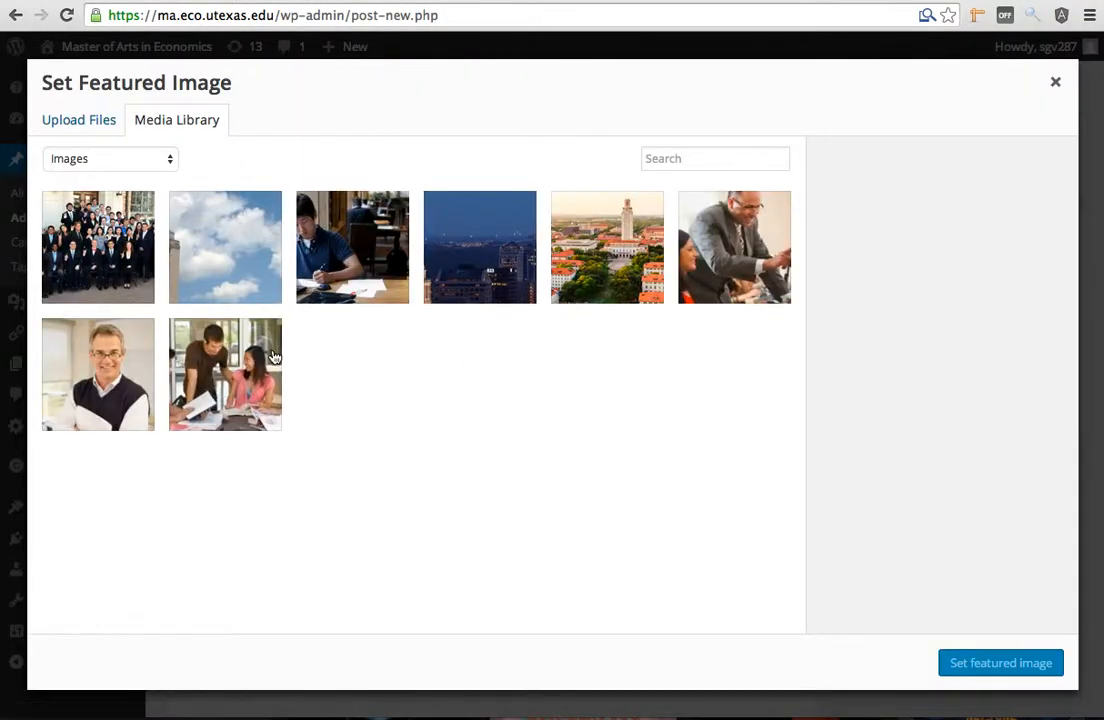
mouse_move(1056, 82)
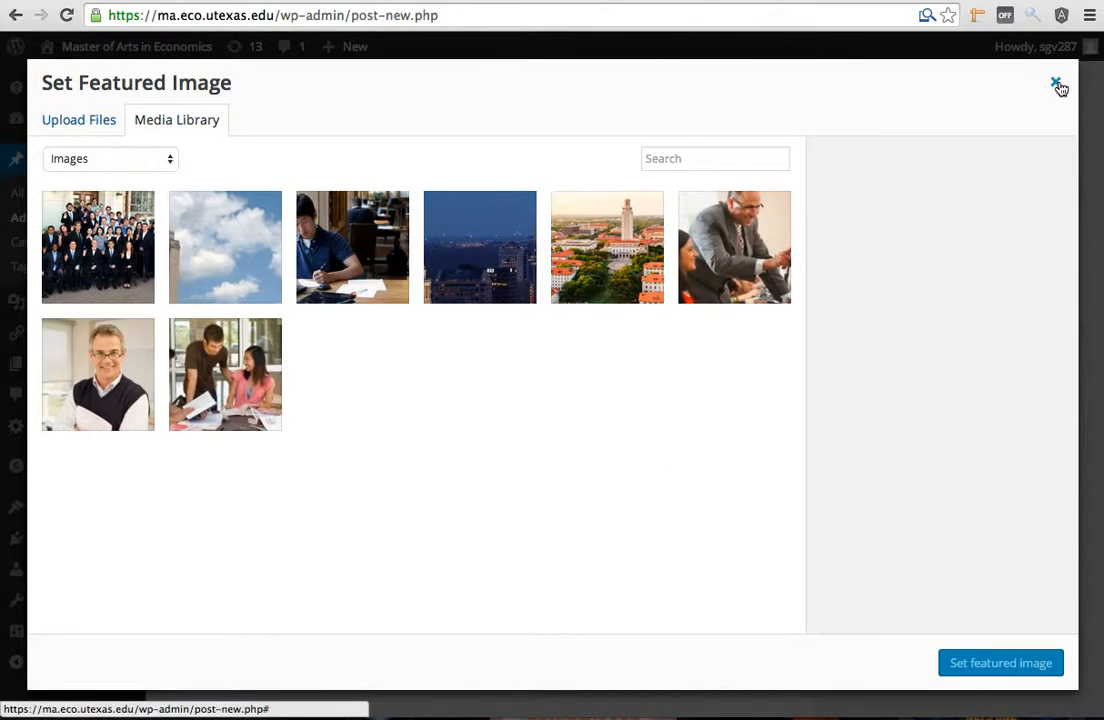
left_click(1052, 84)
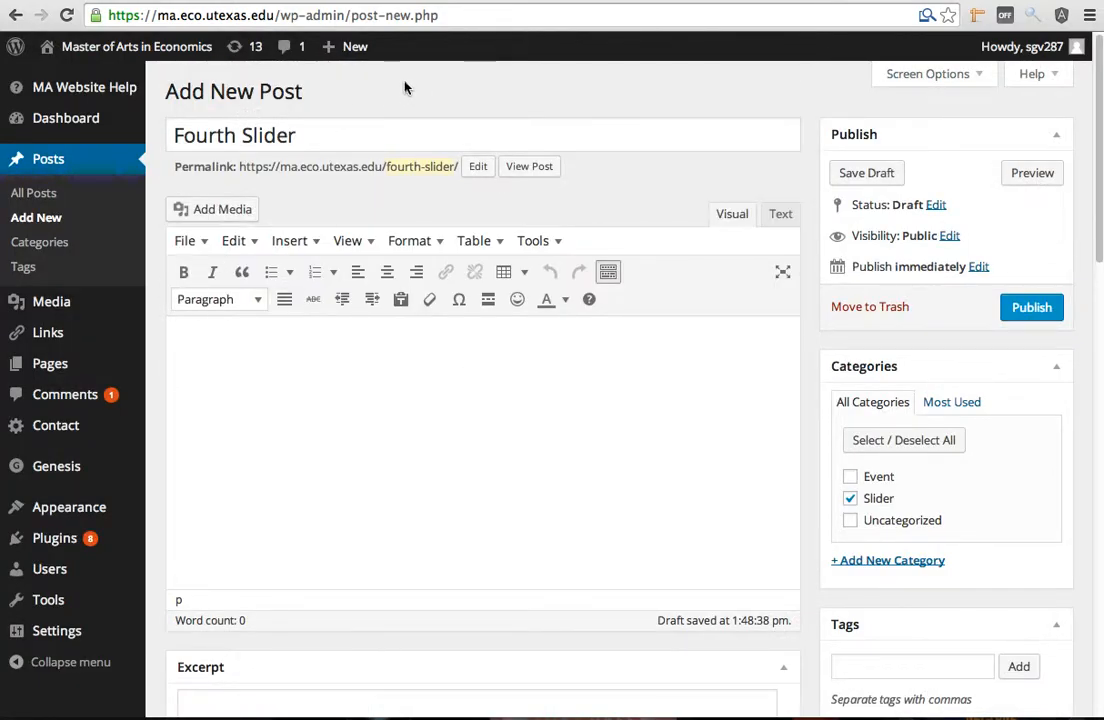
mouse_move(64, 118)
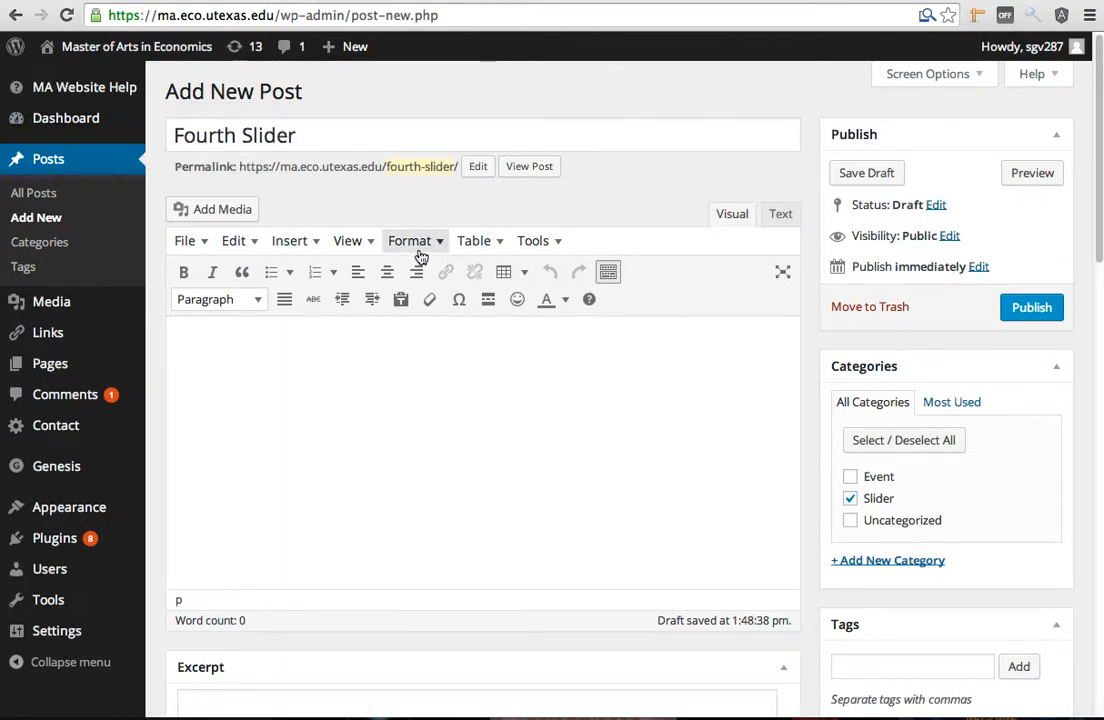
mouse_move(416, 250)
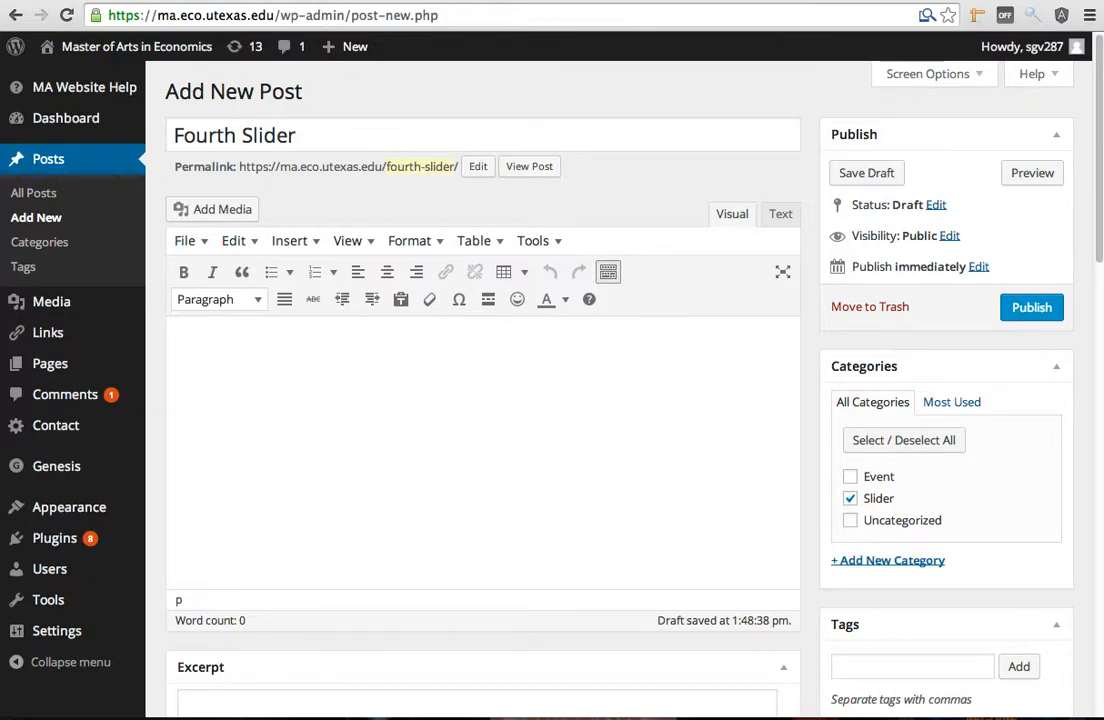